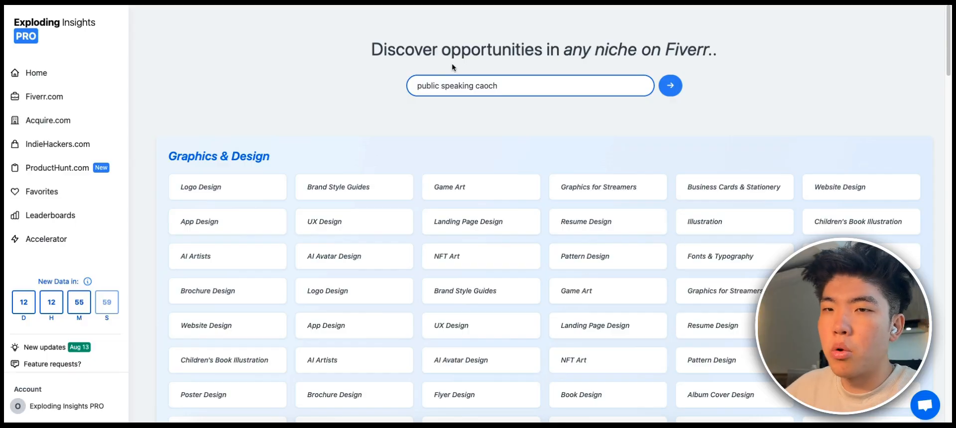
{"action": "mouse_move", "coordinate": [413, 115]}
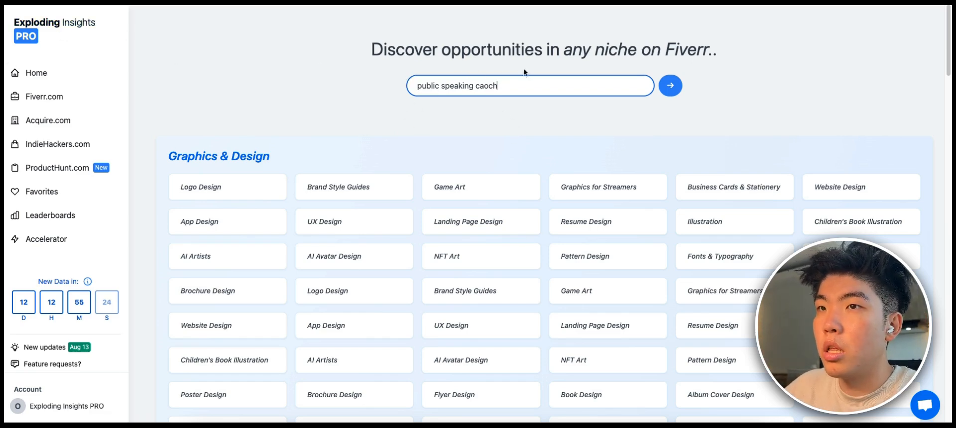
Review the Public speaking coach insights table and begin circling a promising gig idea in red
{"action": "left_click", "coordinate": [669, 85]}
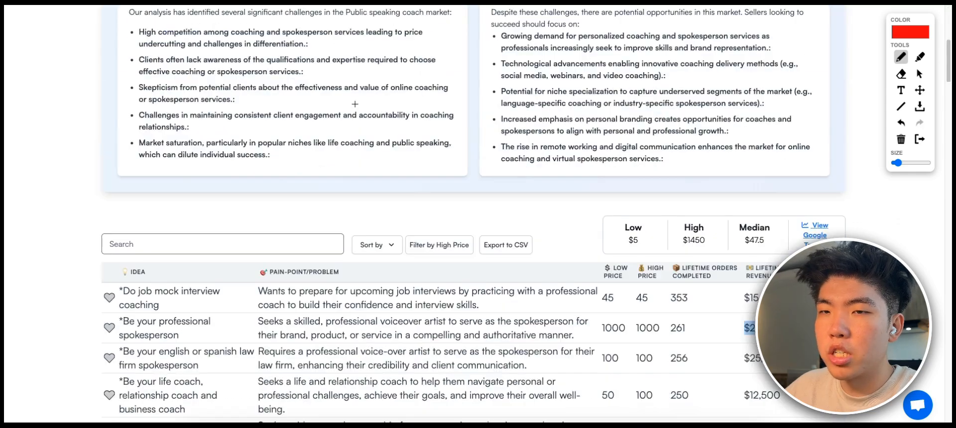
{"action": "scroll", "scroll_direction": "down", "scroll_amount": 3}
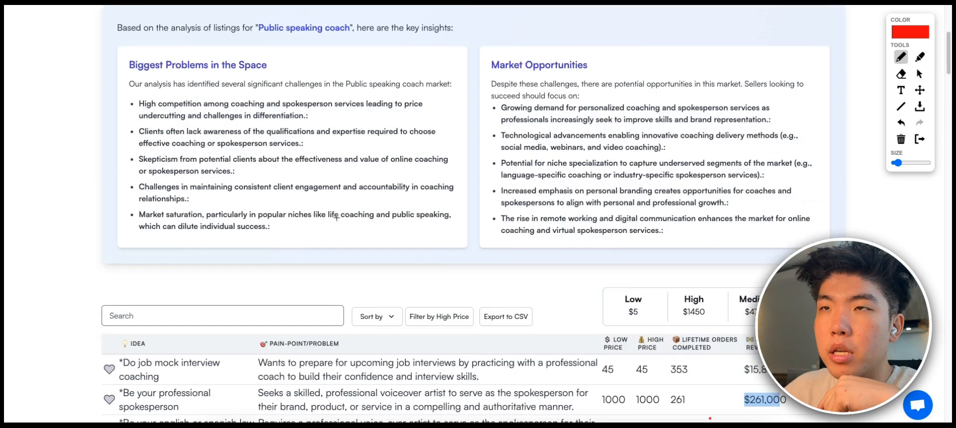
{"action": "scroll", "scroll_direction": "down", "scroll_amount": 3}
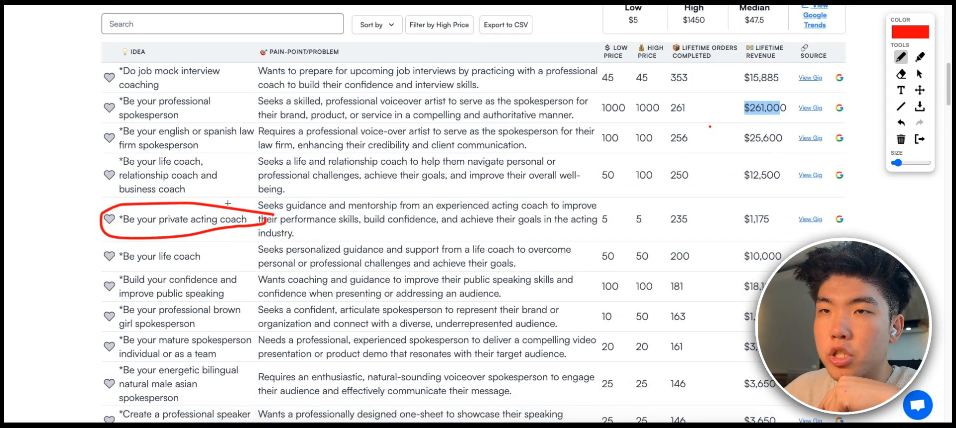
{"action": "mouse_move", "coordinate": [785, 203]}
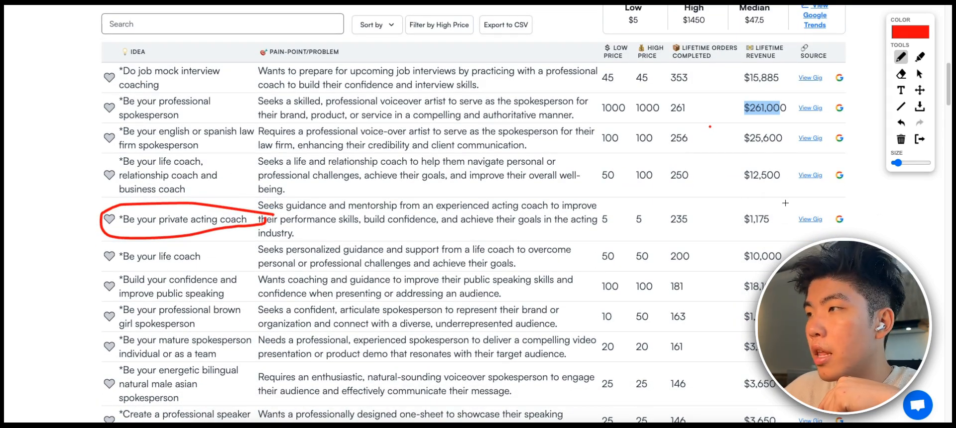
{"action": "scroll", "scroll_direction": "down", "scroll_amount": 3}
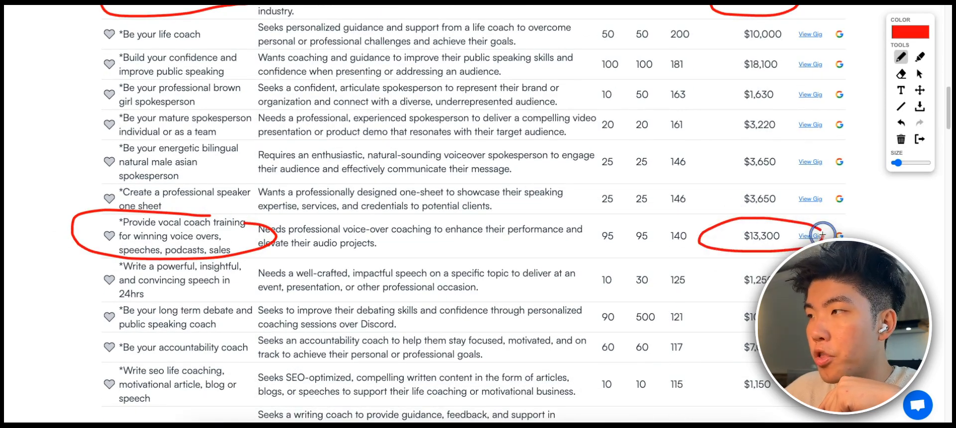
{"action": "scroll", "scroll_direction": "down", "scroll_amount": 3}
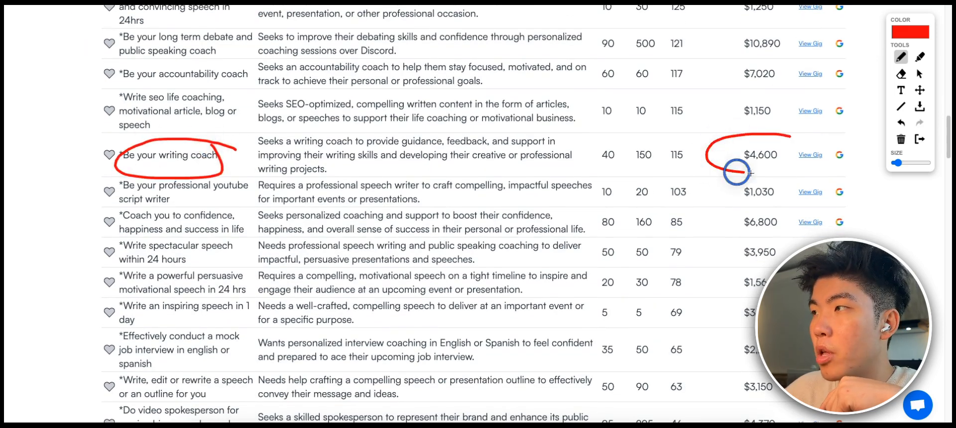
{"action": "scroll", "scroll_direction": "up", "scroll_amount": 3}
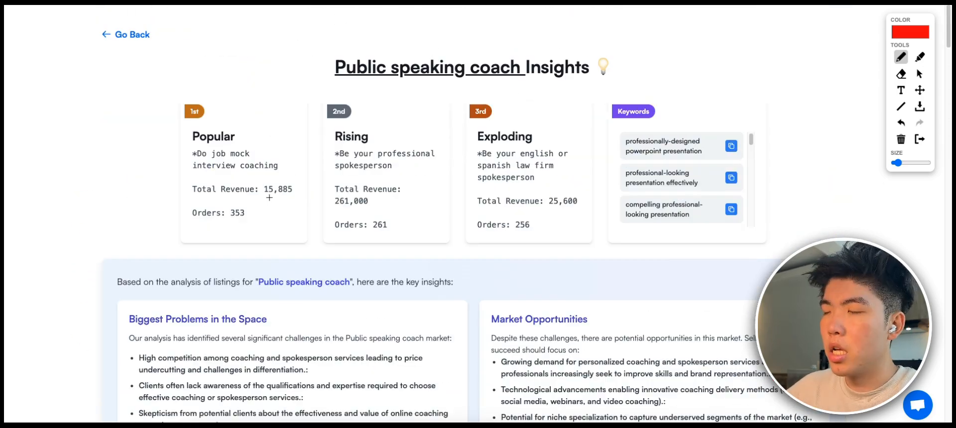
{"action": "scroll", "scroll_direction": "down", "scroll_amount": 3}
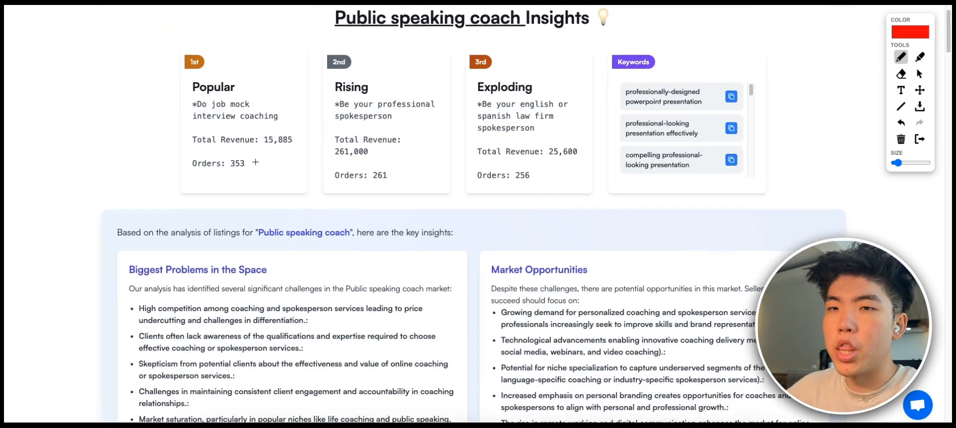
{"action": "left_click_drag", "start_coordinate": [323, 106], "coordinate": [294, 203]}
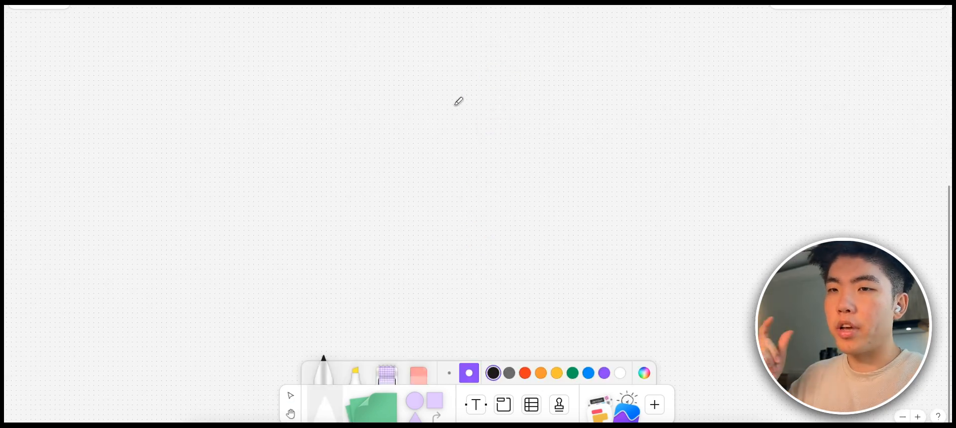
Sketch the input page with its URL field and 'you' pointing at it
{"action": "left_click_drag", "start_coordinate": [325, 113], "coordinate": [344, 265]}
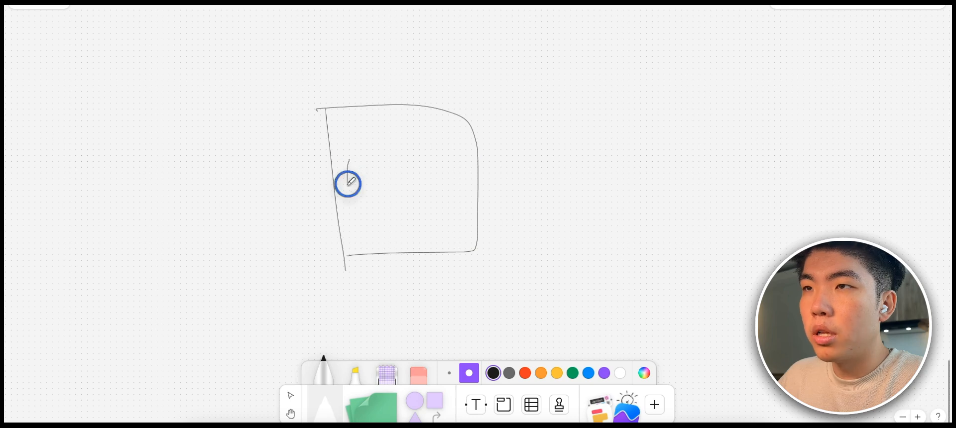
{"action": "left_click_drag", "start_coordinate": [347, 183], "coordinate": [433, 164]}
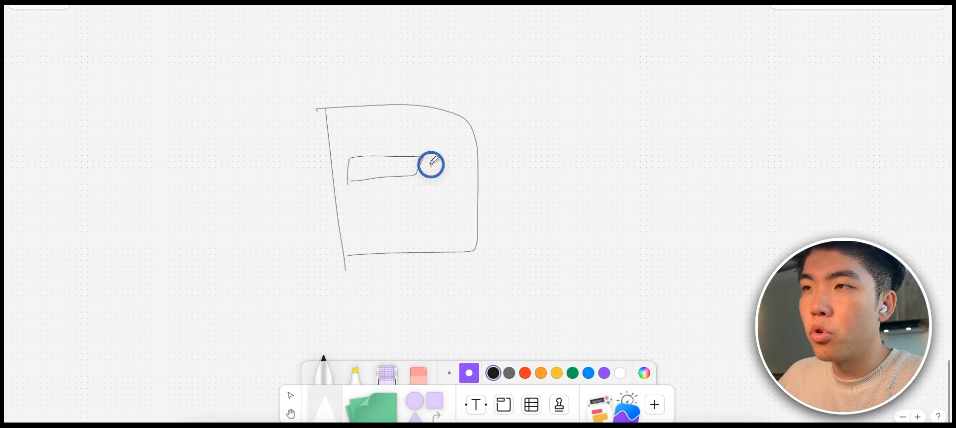
{"action": "left_click_drag", "start_coordinate": [433, 164], "coordinate": [170, 212]}
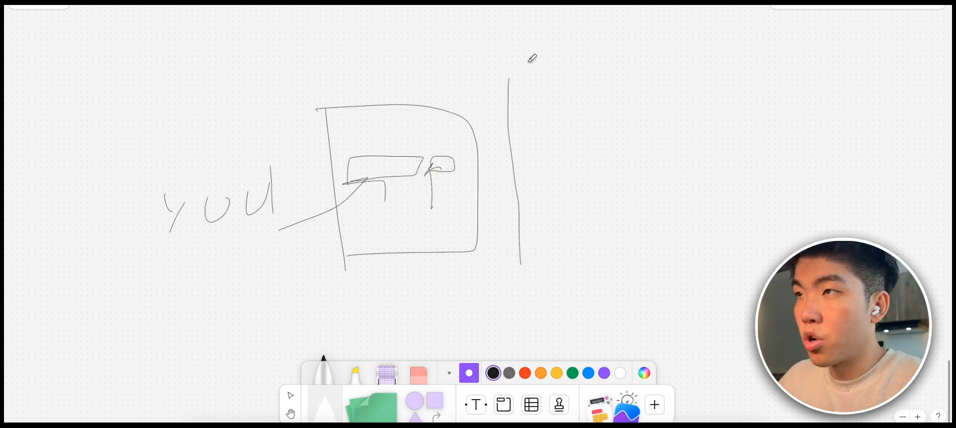
Sketch the report page with image blocks, text lines, arrows and extra boxes
{"action": "left_click_drag", "start_coordinate": [503, 77], "coordinate": [667, 262]}
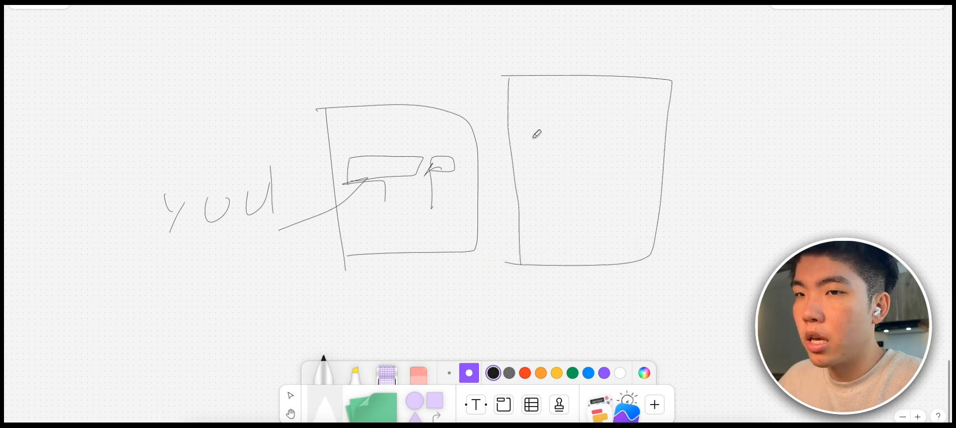
{"action": "left_click_drag", "start_coordinate": [521, 113], "coordinate": [564, 146]}
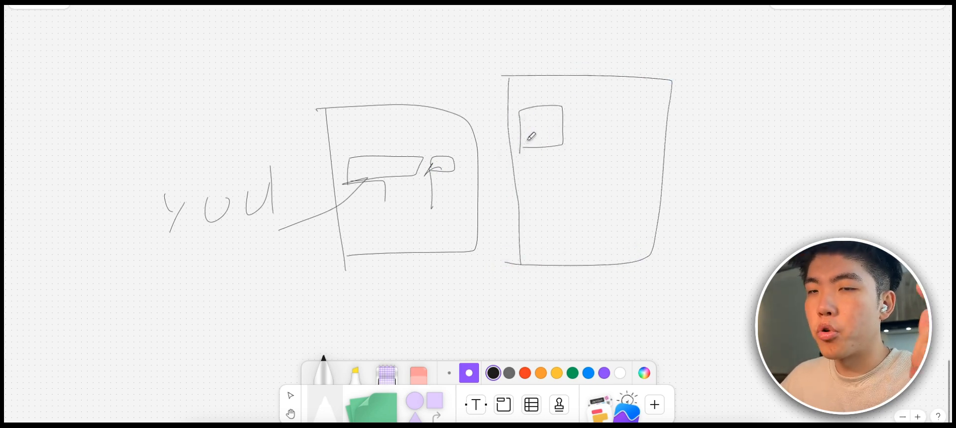
{"action": "left_click_drag", "start_coordinate": [530, 135], "coordinate": [569, 198]}
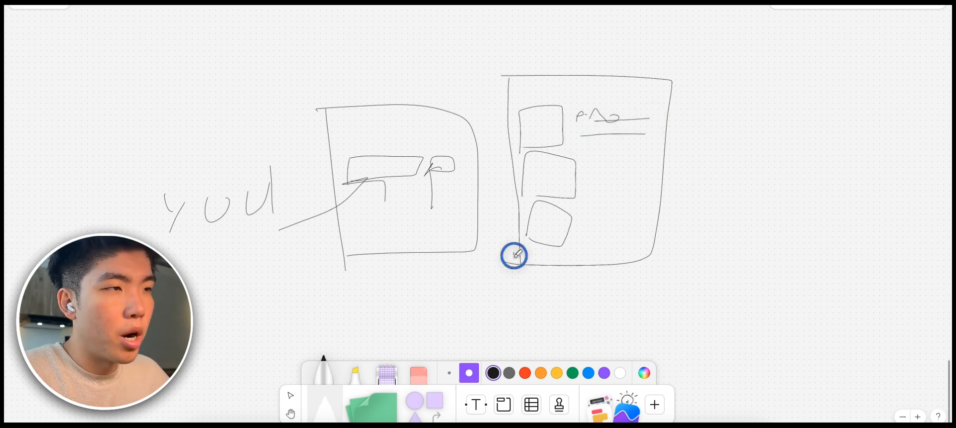
{"action": "left_click_drag", "start_coordinate": [514, 256], "coordinate": [640, 298]}
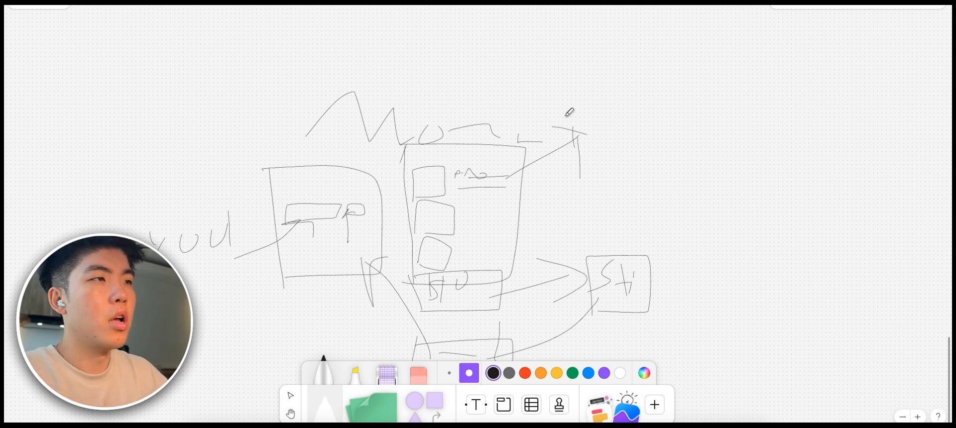
Write the PUB and PRO labels at the upper right with a connecting stroke
{"action": "left_click_drag", "start_coordinate": [585, 110], "coordinate": [732, 134]}
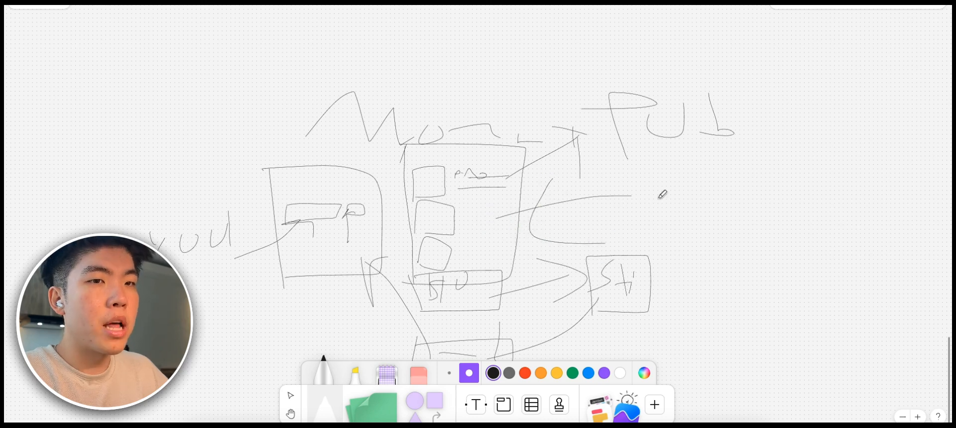
{"action": "left_click_drag", "start_coordinate": [661, 194], "coordinate": [771, 174]}
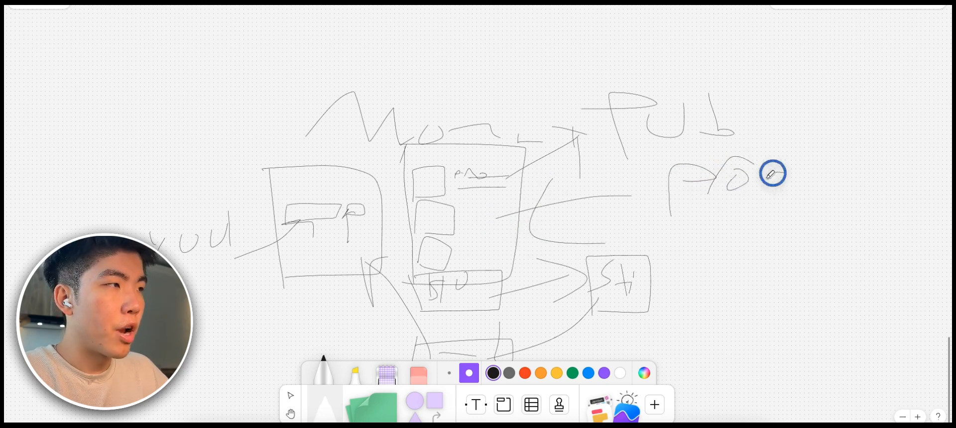
{"action": "left_click_drag", "start_coordinate": [773, 174], "coordinate": [811, 183]}
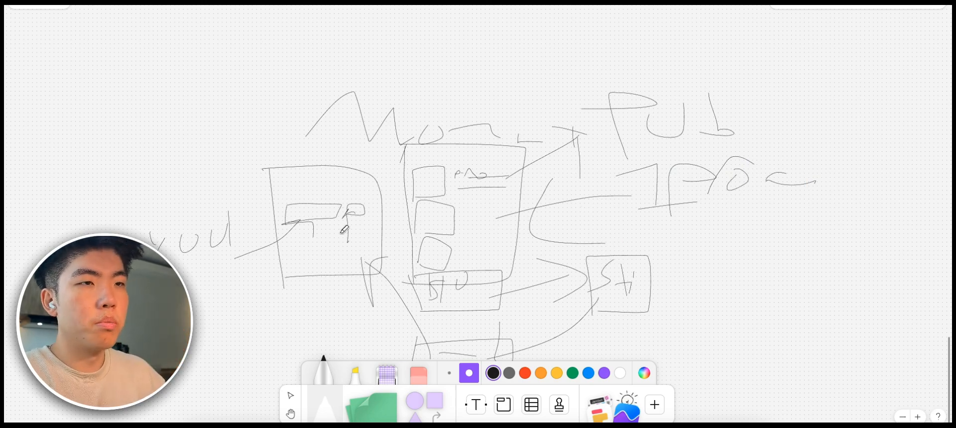
{"action": "scroll", "scroll_direction": "down", "scroll_amount": 3}
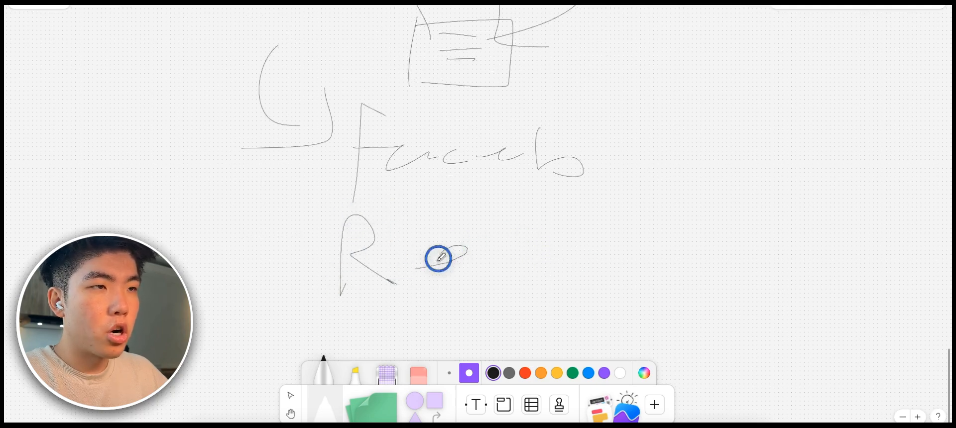
Write a handwritten label starting with R beneath the page sketches
{"action": "left_click_drag", "start_coordinate": [436, 258], "coordinate": [566, 249]}
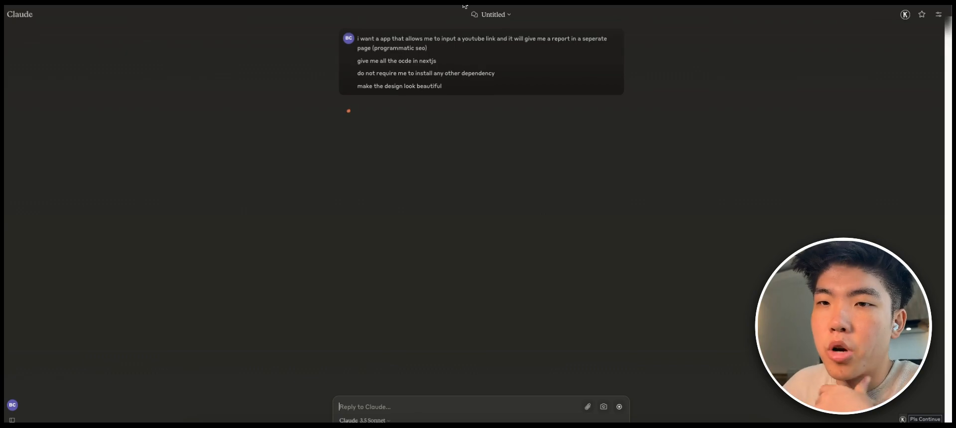
{"action": "mouse_move", "coordinate": [536, 133]}
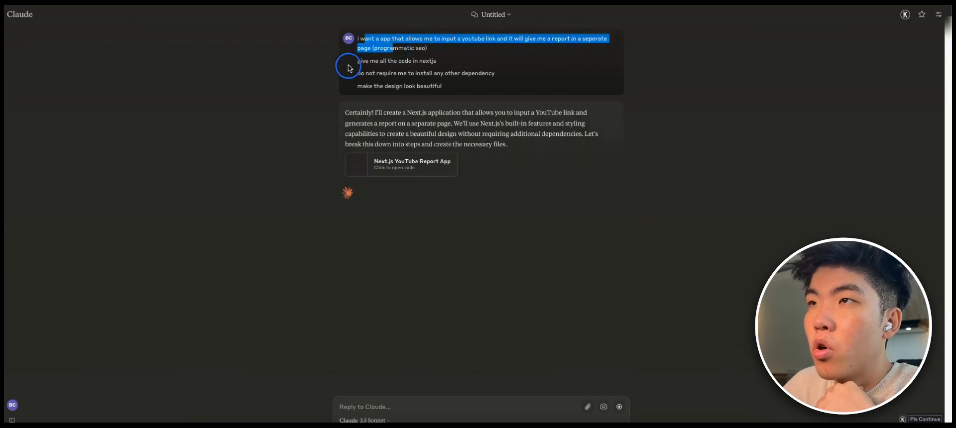
Review Claude's App Router artifact for the Next.js YouTube Report App
{"action": "left_click", "coordinate": [400, 164]}
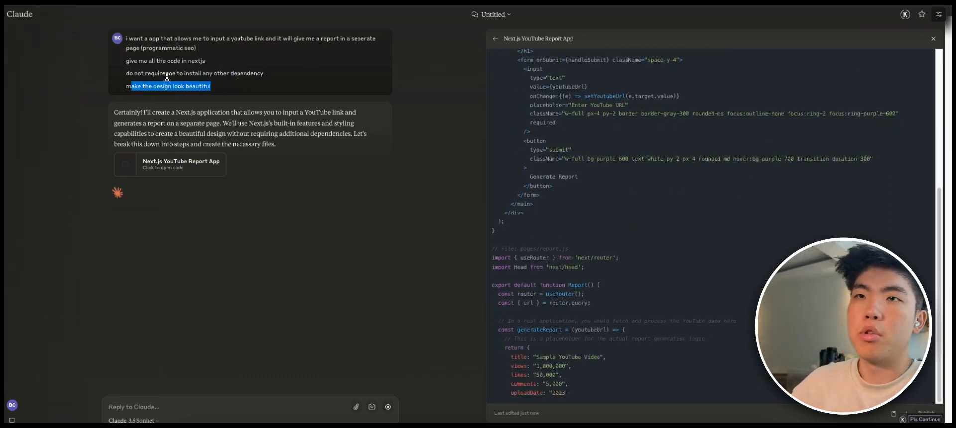
{"action": "scroll", "scroll_direction": "down", "scroll_amount": 3}
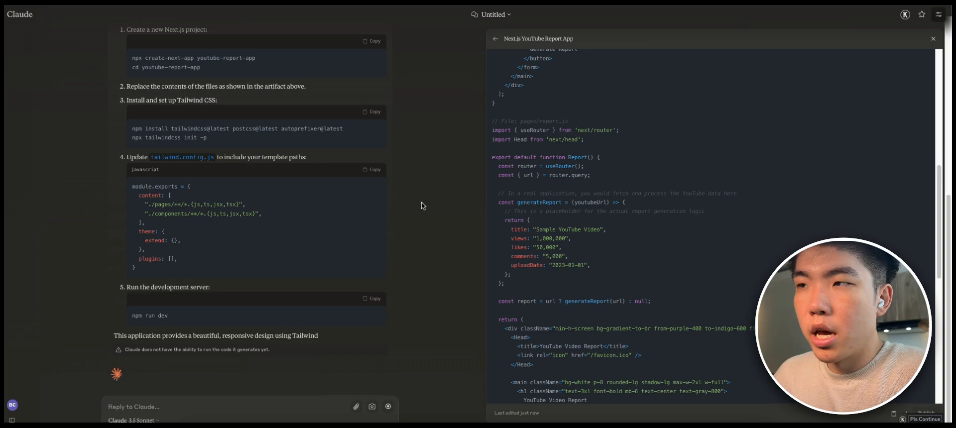
{"action": "scroll", "scroll_direction": "up", "scroll_amount": 3}
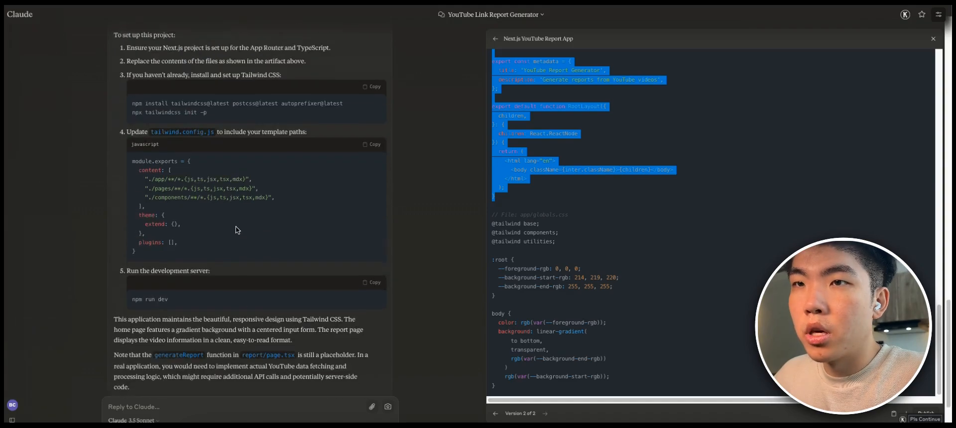
{"action": "scroll", "scroll_direction": "up", "scroll_amount": 3}
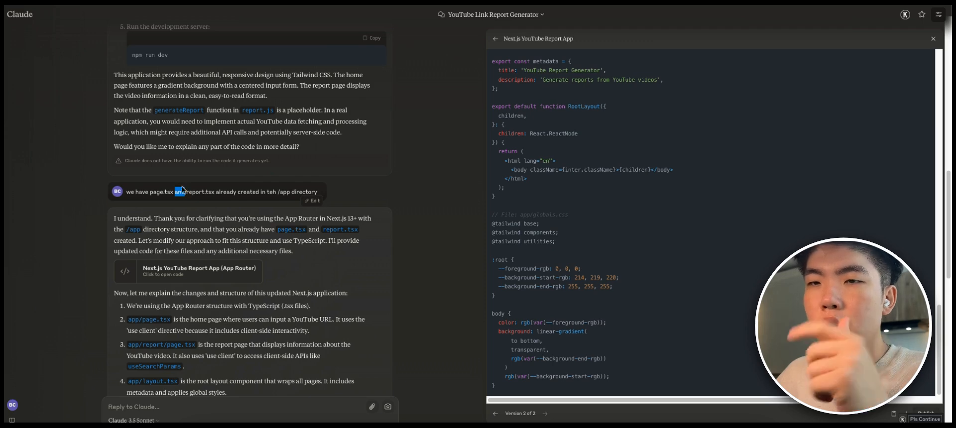
{"action": "scroll", "scroll_direction": "down", "scroll_amount": 3}
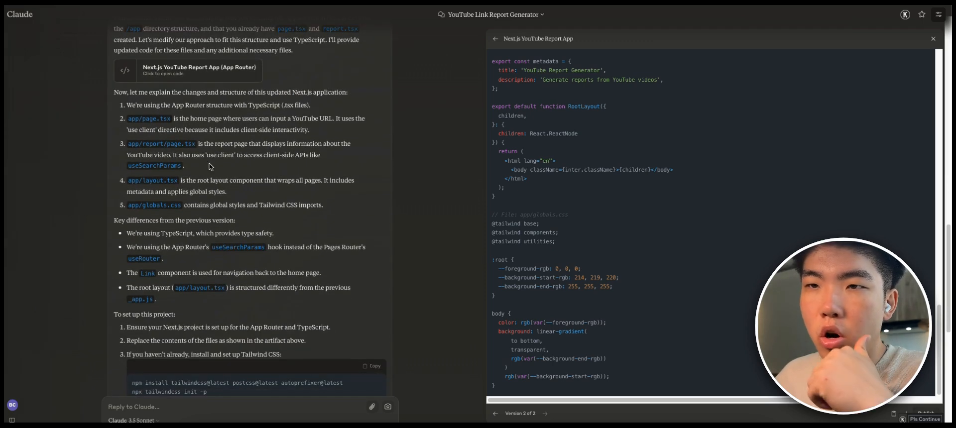
{"action": "scroll", "scroll_direction": "down", "scroll_amount": 3}
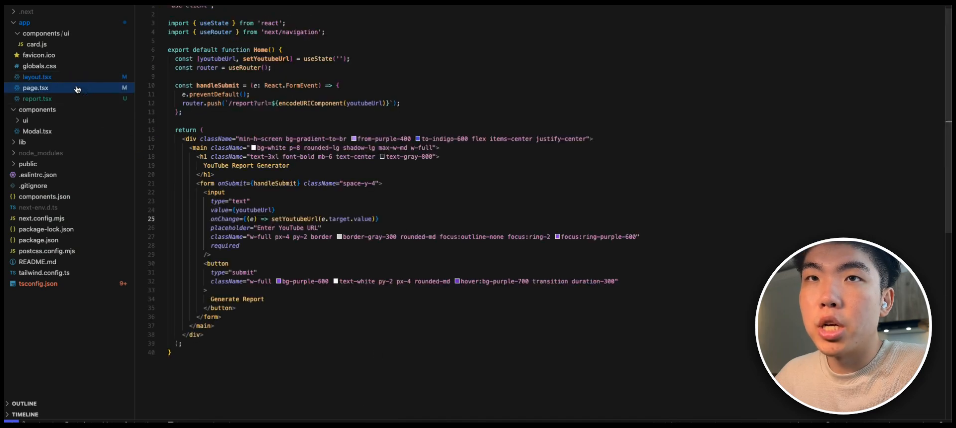
{"action": "mouse_move", "coordinate": [87, 101]}
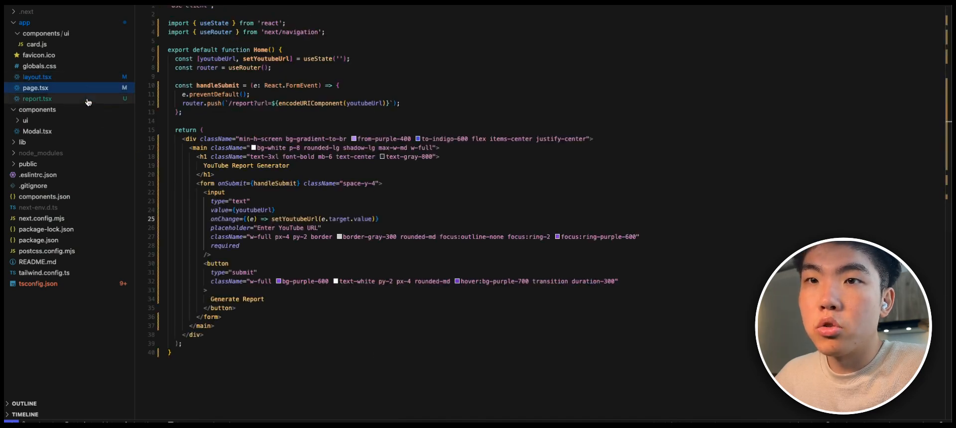
Review layout.tsx holding the YouTube Report Generator root layout and metadata
{"action": "left_click", "coordinate": [37, 76]}
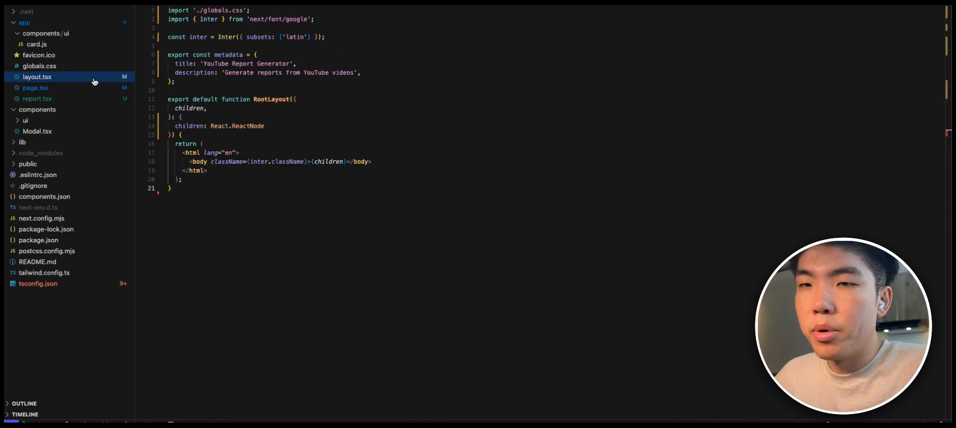
{"action": "mouse_move", "coordinate": [37, 76]}
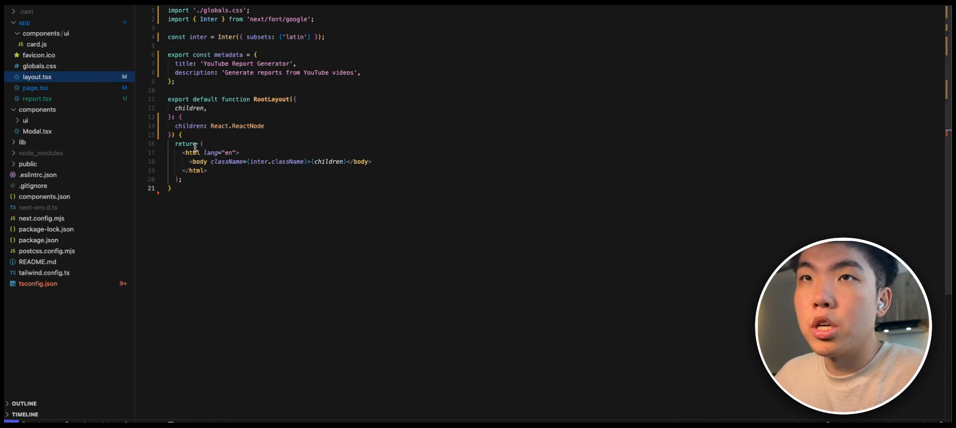
{"action": "left_click", "coordinate": [37, 99]}
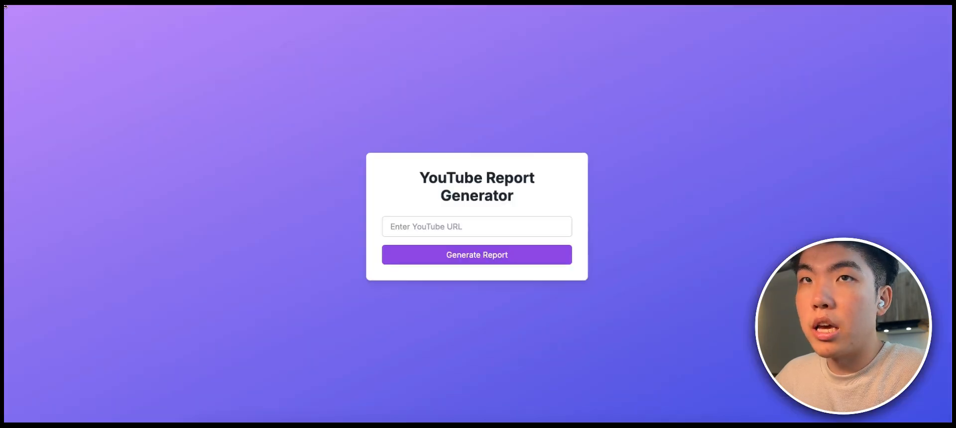
Enter the dummy URL 'adspfijapisdjfasdf.com' into the Enter YouTube URL field
{"action": "type", "text": "adspfijapisdjfasd"}
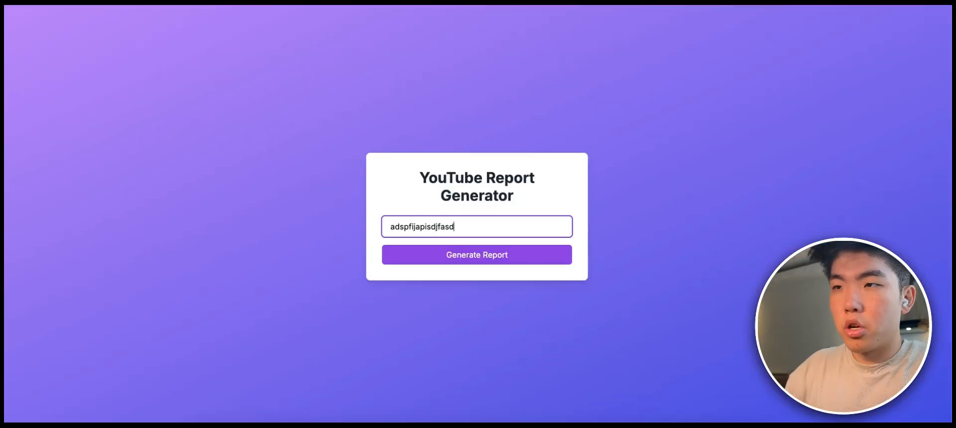
{"action": "type", "text": "f.com"}
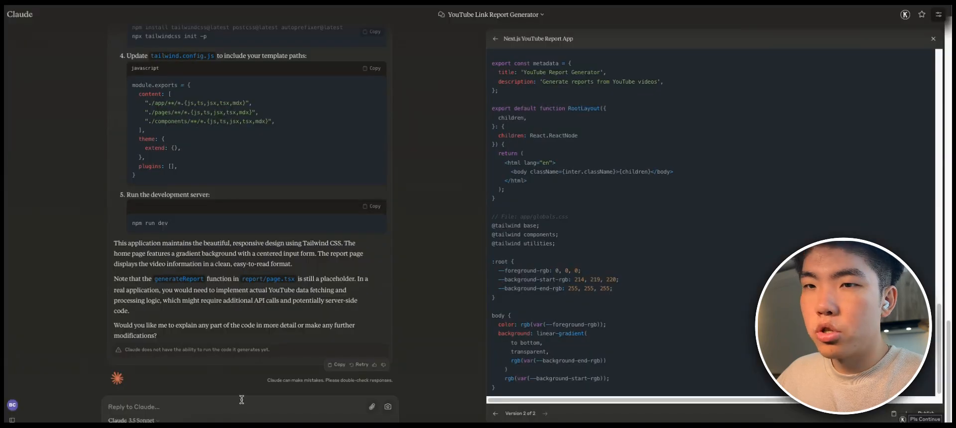
Send Claude the 404 error with a note that it appears after entering a URL and clicking generate
{"action": "type", "text": "this is the"}
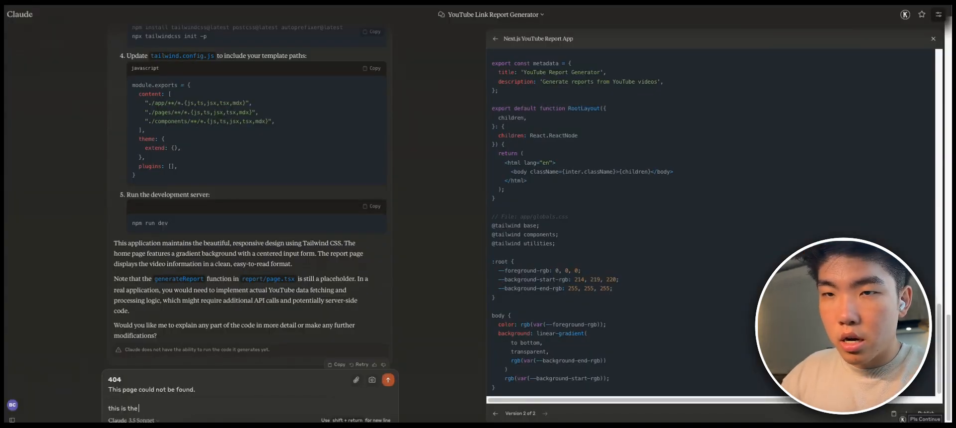
{"action": "type", "text": "ror i get when i"}
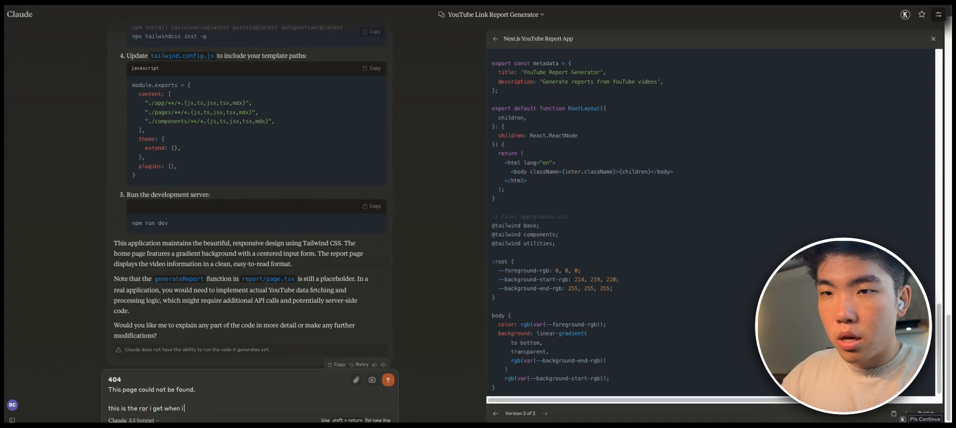
{"action": "type", "text": "put int my url and"}
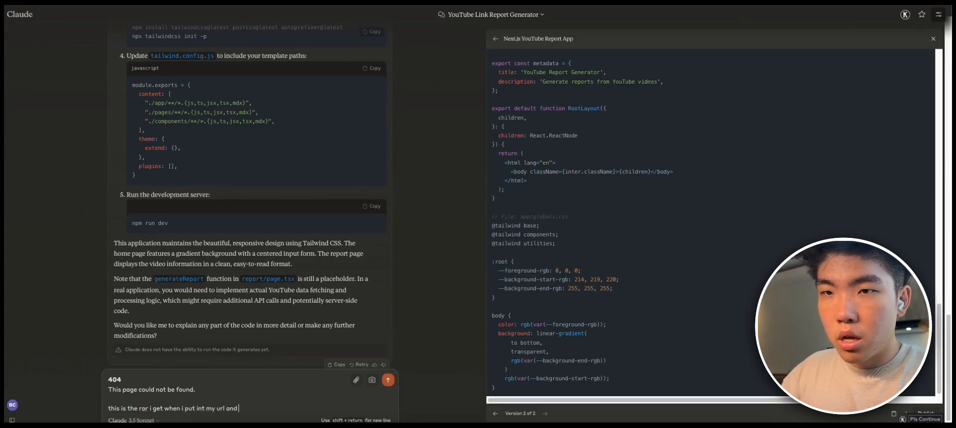
{"action": "type", "text": "click on generate"}
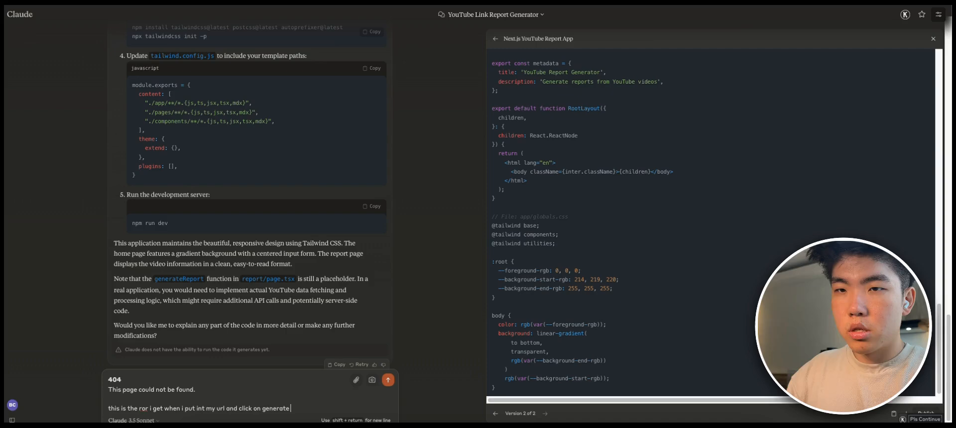
{"action": "left_click", "coordinate": [387, 379]}
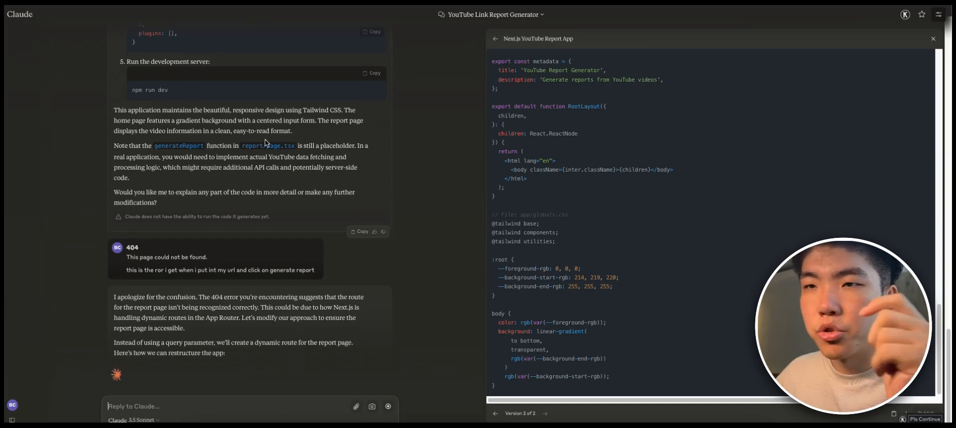
Review Claude's version 3 artifact moving the report to a dynamic app/report/[url]/page.tsx route
{"action": "left_click", "coordinate": [544, 419]}
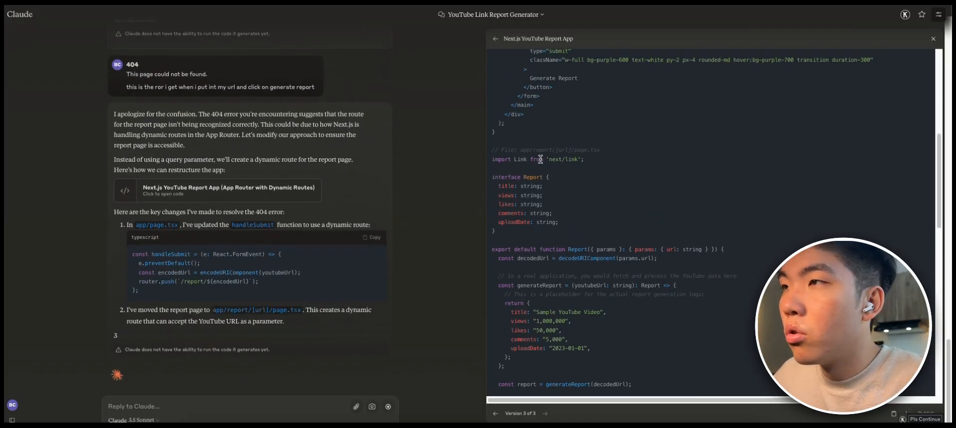
{"action": "scroll", "scroll_direction": "down", "scroll_amount": 3}
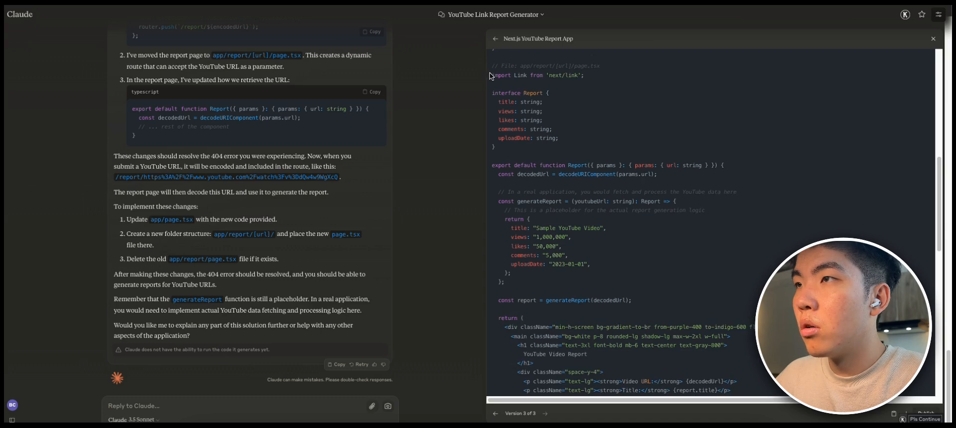
{"action": "scroll", "scroll_direction": "down", "scroll_amount": 3}
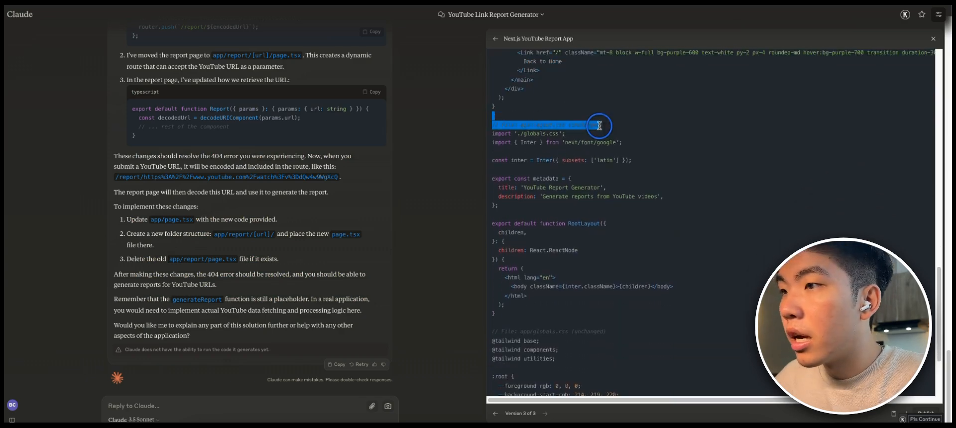
{"action": "scroll", "scroll_direction": "down", "scroll_amount": 3}
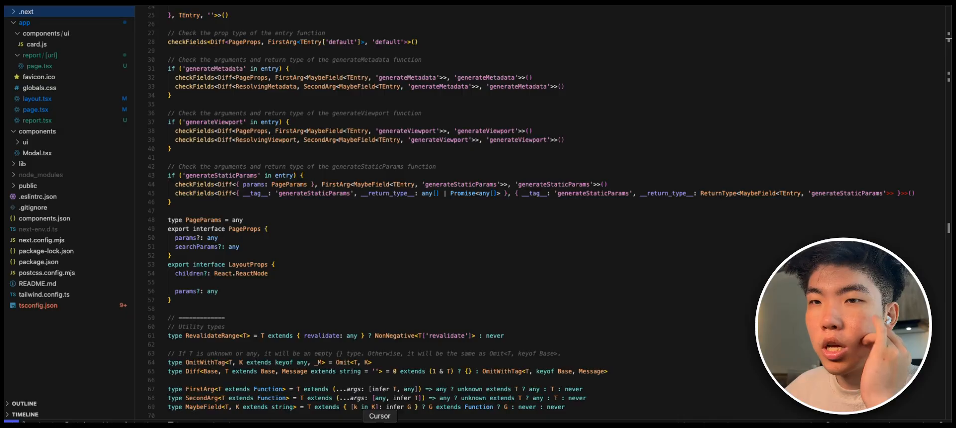
{"action": "mouse_move", "coordinate": [38, 66]}
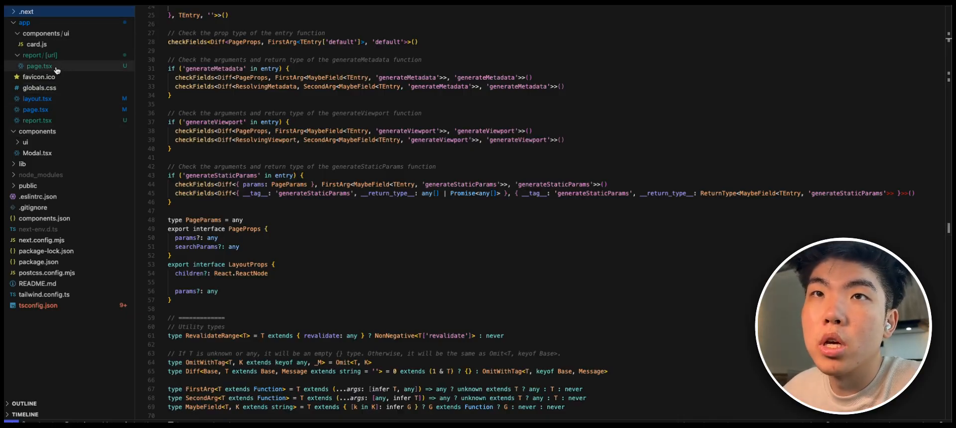
{"action": "mouse_move", "coordinate": [39, 66]}
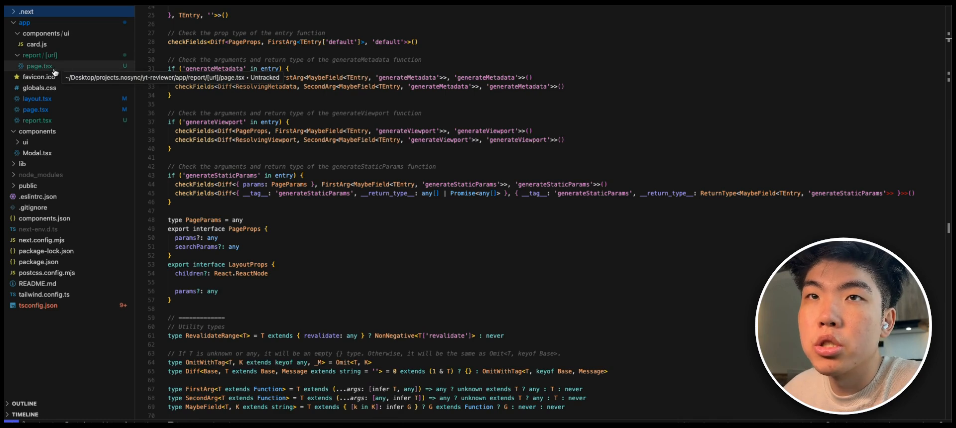
{"action": "mouse_move", "coordinate": [40, 55]}
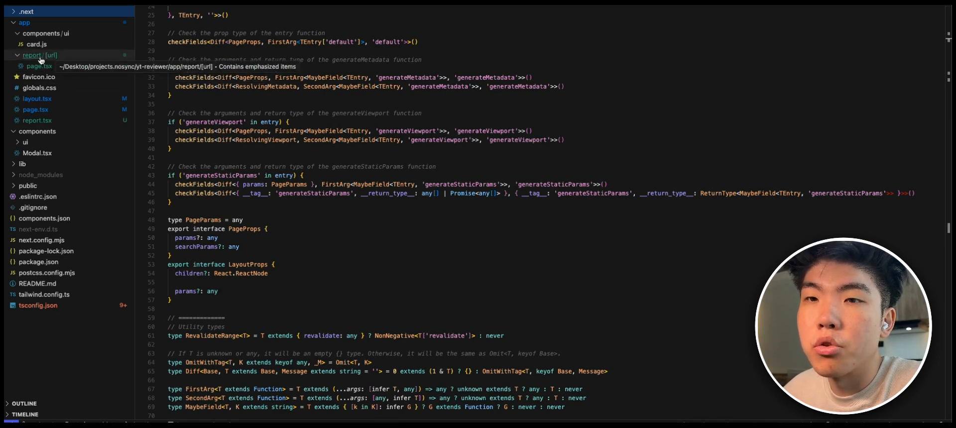
Show app/page.tsx with the submit handler routing the encoded URL to report/[url]
{"action": "left_click", "coordinate": [35, 110]}
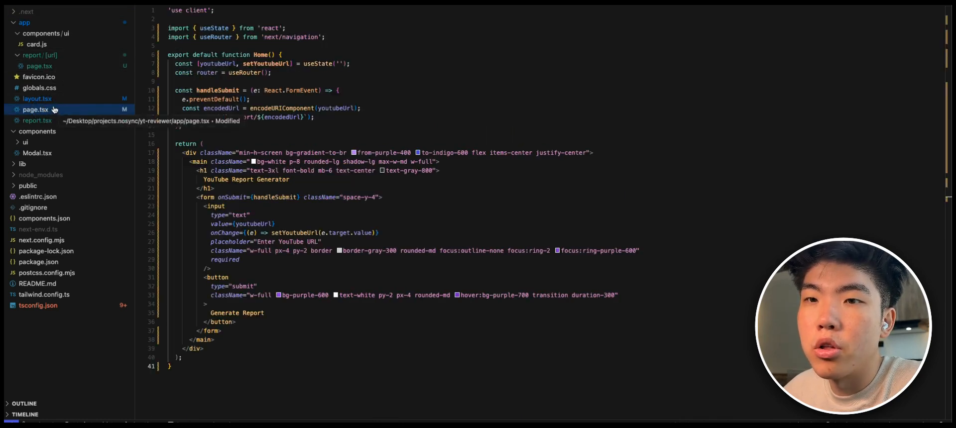
{"action": "mouse_move", "coordinate": [50, 112]}
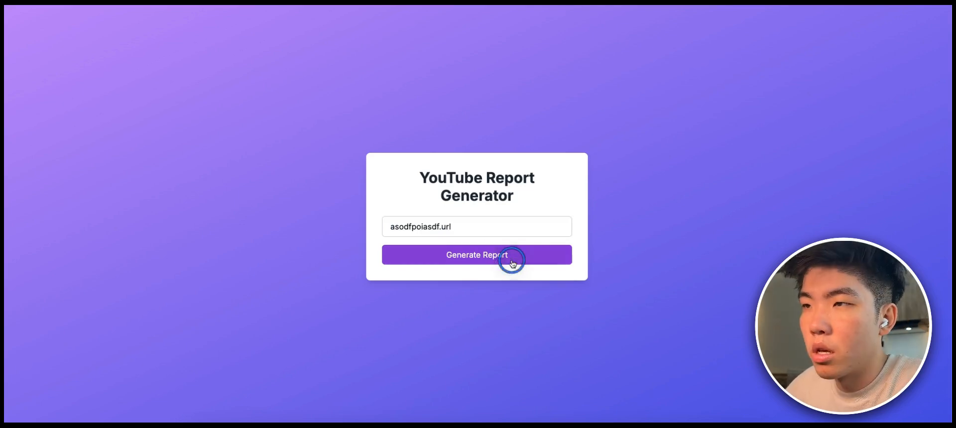
Submit a dummy URL through the Generate Report button again
{"action": "left_click", "coordinate": [476, 254]}
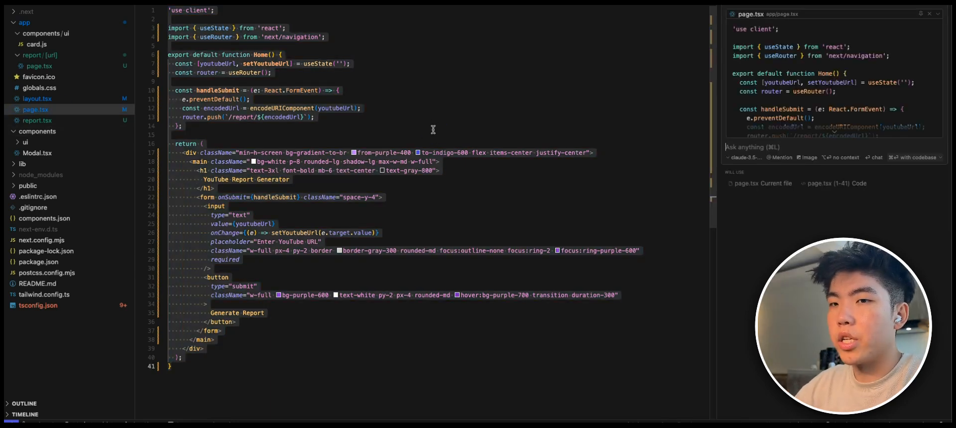
Start the chat request 'remove all of the gradient and make it just gray scale' for page.tsx
{"action": "type", "text": "remove all of the gradient"}
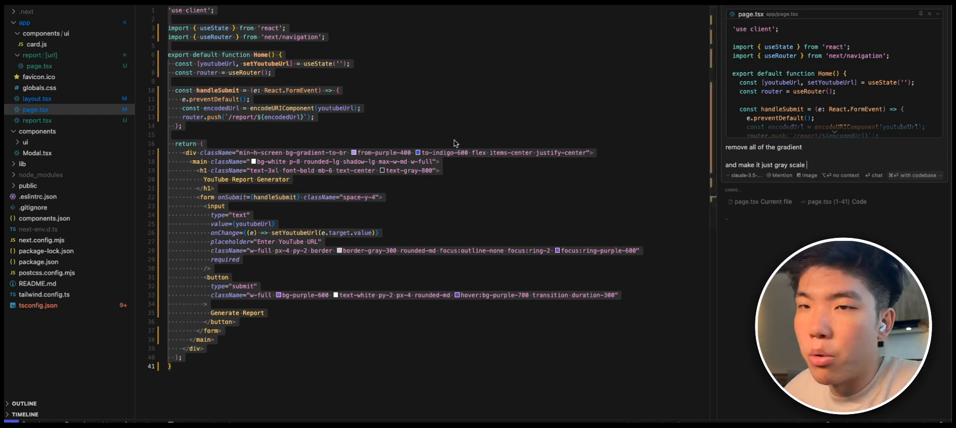
{"action": "mouse_move", "coordinate": [244, 147]}
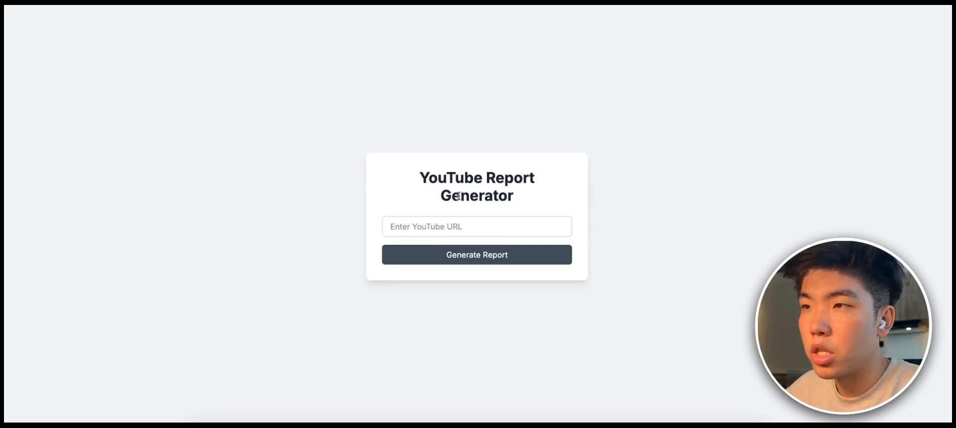
Enter the dummy address 'apsodfpioasdjf@asp' into the landing page's URL input
{"action": "type", "text": "apsodfpioasdjf@asp"}
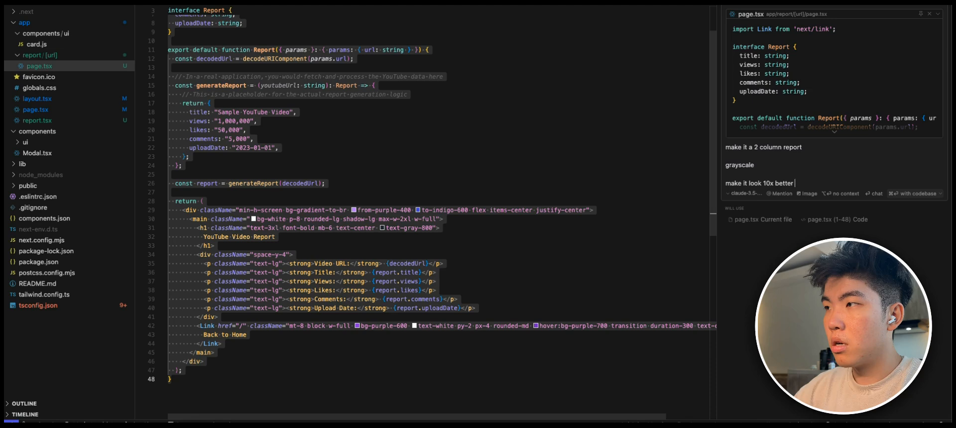
Request a no-gradient public speaking report with timestamps of pros/cons and what to improve
{"action": "type", "text": "no graident"}
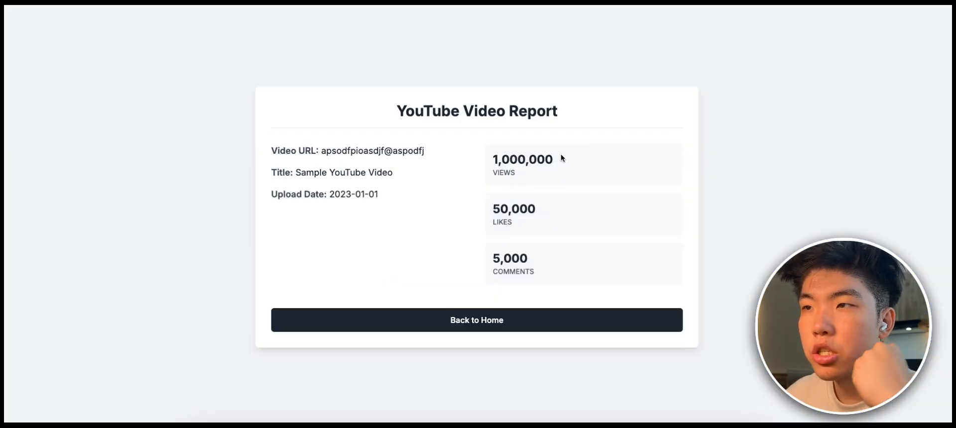
{"action": "mouse_move", "coordinate": [417, 159]}
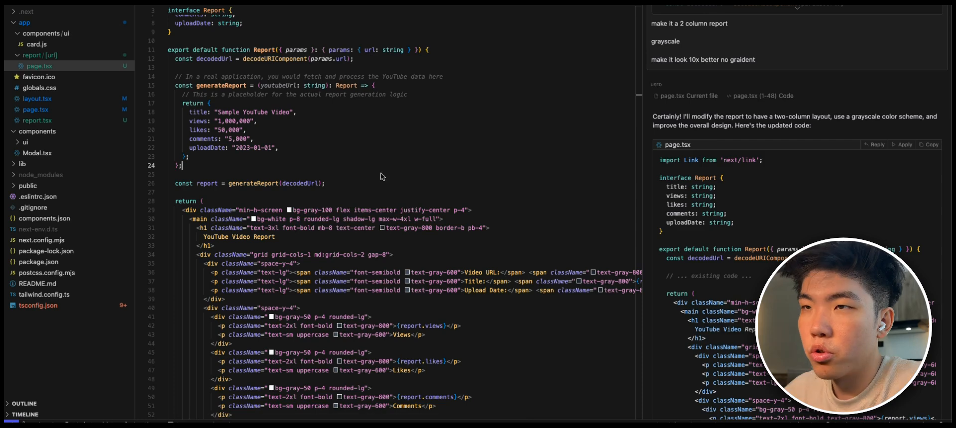
{"action": "type", "text": "we want th erpoer"}
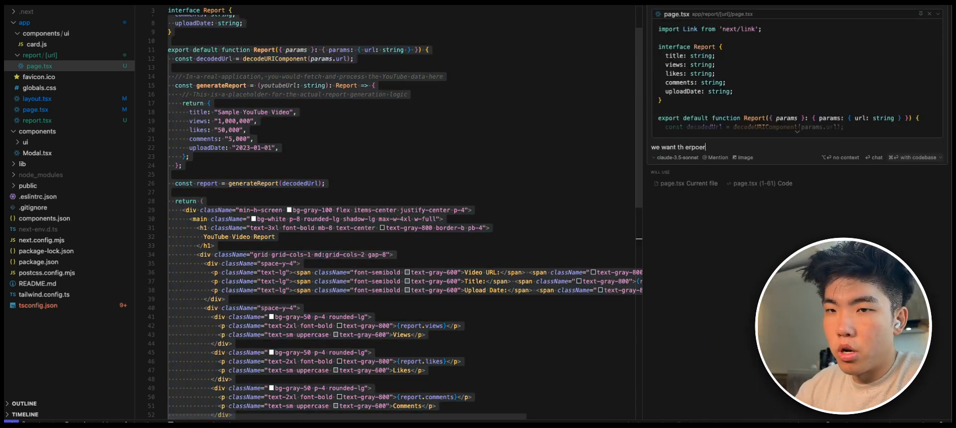
{"action": "type", "text": "ot be how the poe"}
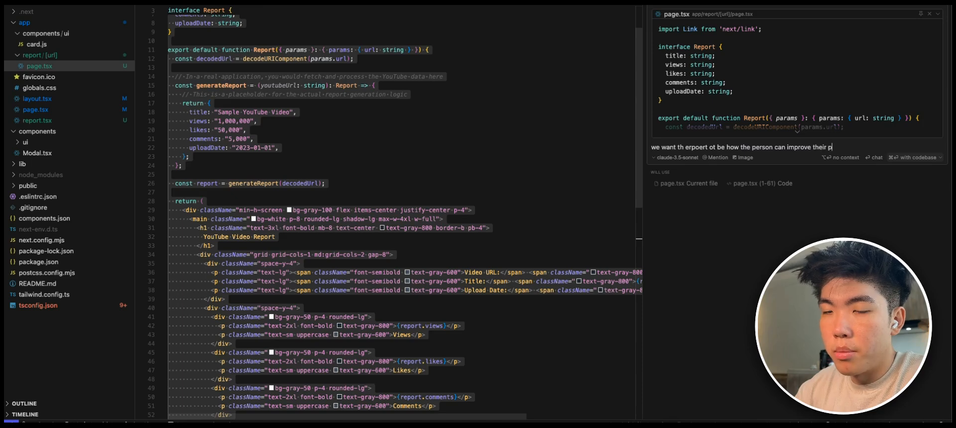
{"action": "type", "text": "public speaking"}
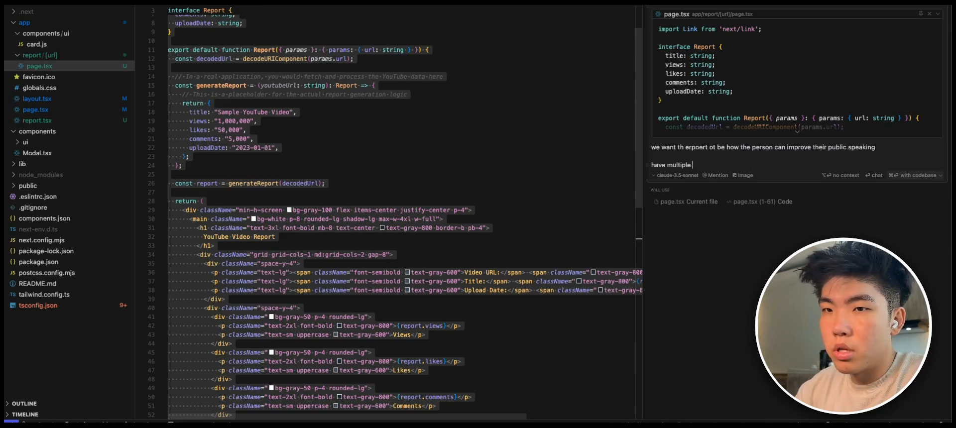
{"action": "type", "text": "timestamps of exactly pr"}
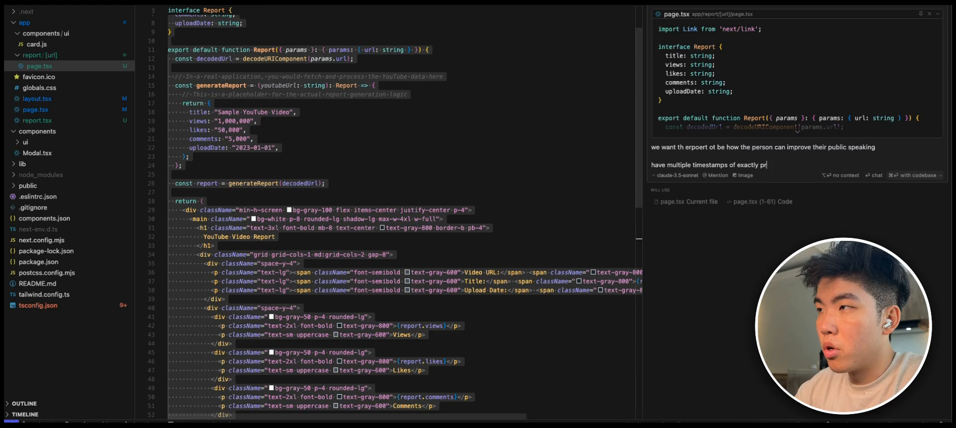
{"action": "type", "text": "os/cons and what they"}
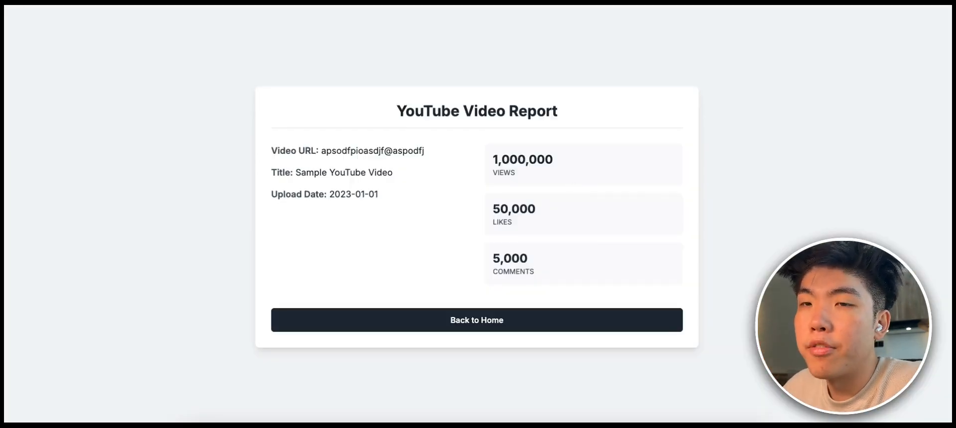
Return home and generate a report for the test link 'asdfap0sidfjO@gmasdpoifj'
{"action": "left_click", "coordinate": [475, 320]}
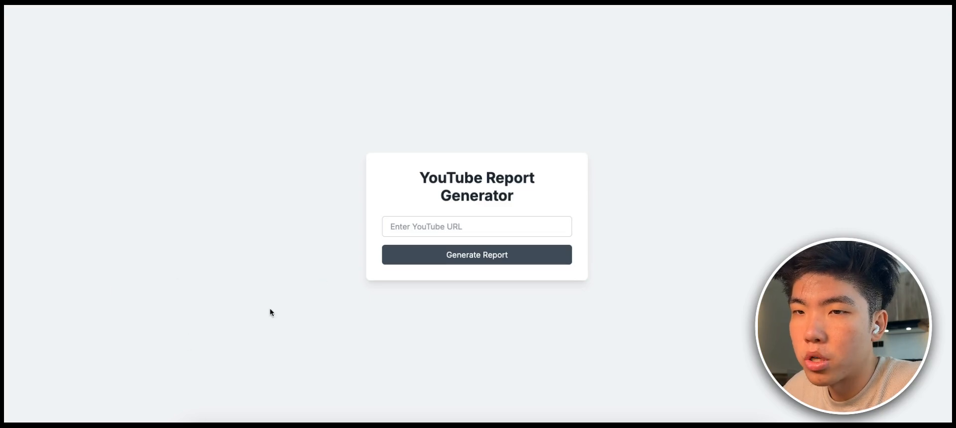
{"action": "mouse_move", "coordinate": [266, 269]}
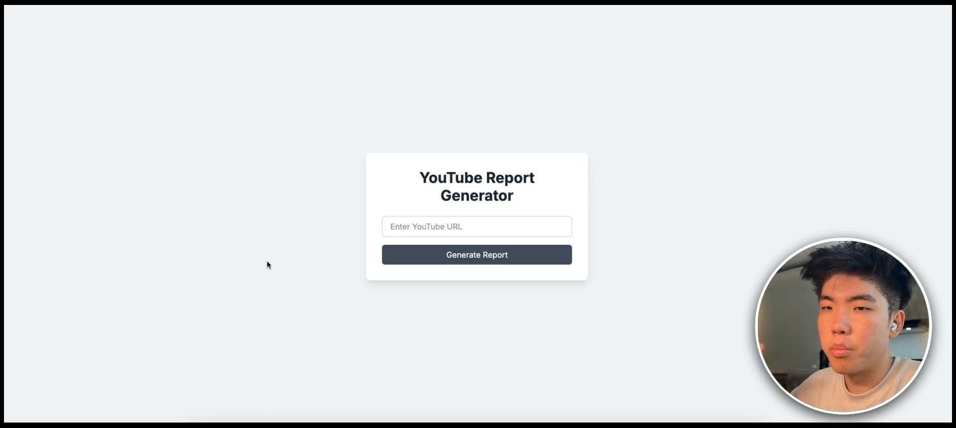
{"action": "type", "text": "asdfap0sidfjO@gmasdpoifj"}
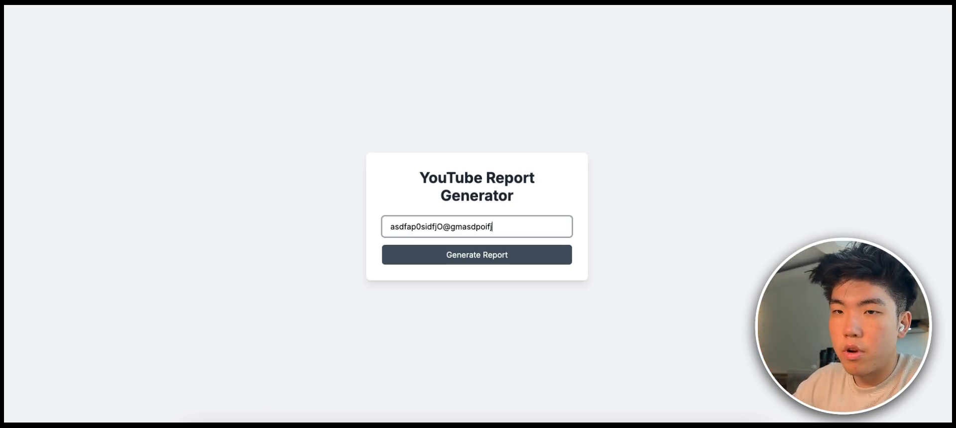
{"action": "left_click", "coordinate": [475, 254]}
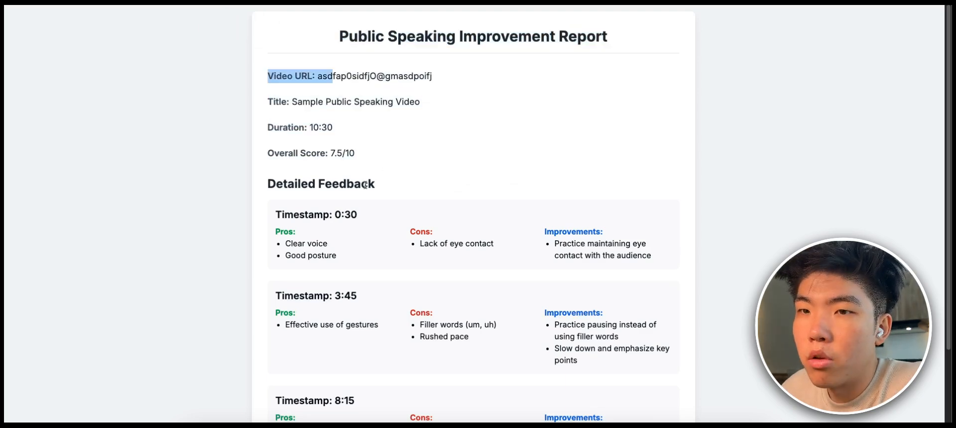
Scroll through the Public Speaking Improvement Report's timestamped pros, cons and improvements
{"action": "scroll", "scroll_direction": "down", "scroll_amount": 3}
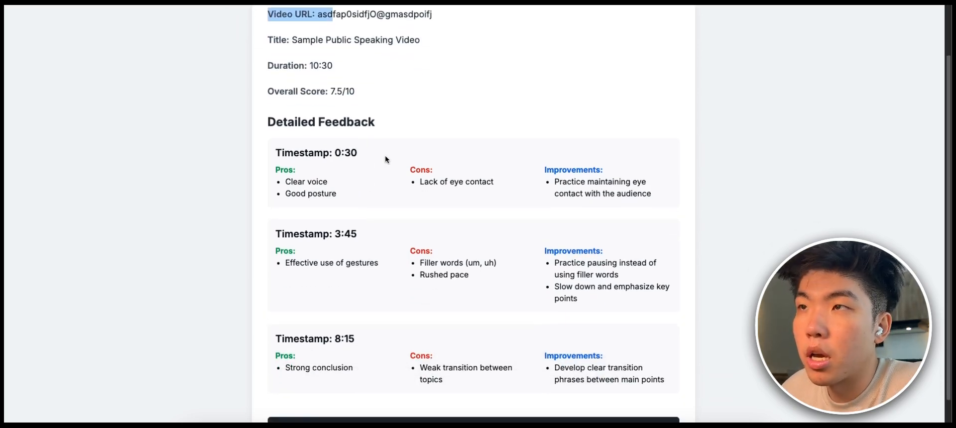
{"action": "scroll", "scroll_direction": "up", "scroll_amount": 3}
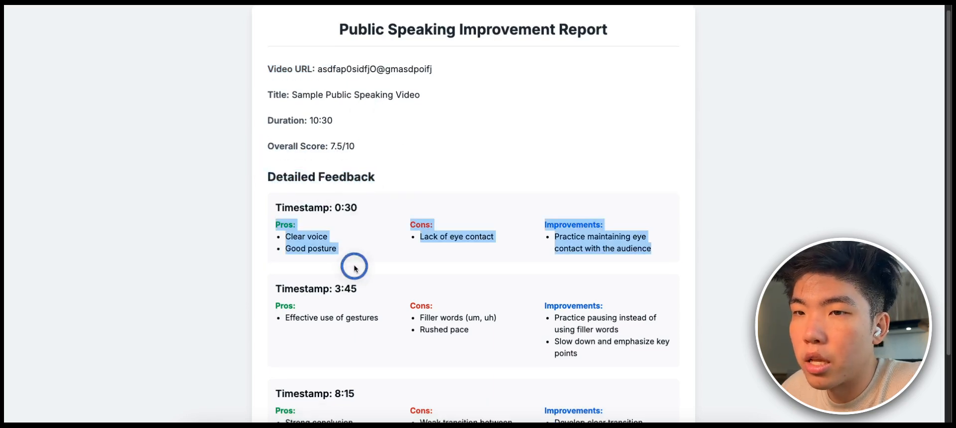
{"action": "scroll", "scroll_direction": "down", "scroll_amount": 3}
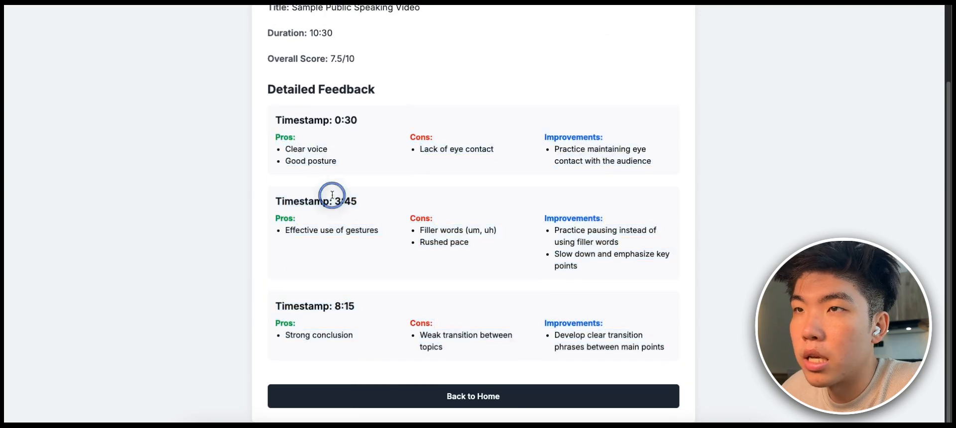
{"action": "mouse_move", "coordinate": [559, 140]}
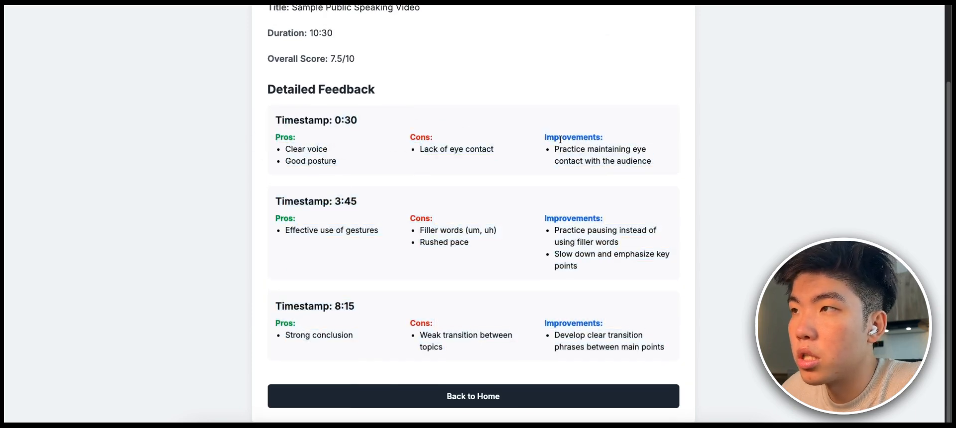
{"action": "scroll", "scroll_direction": "up", "scroll_amount": 3}
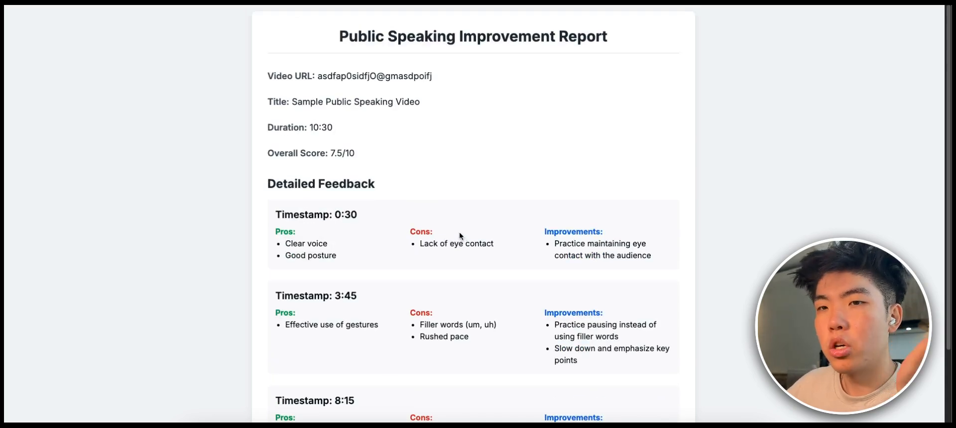
{"action": "mouse_move", "coordinate": [453, 233]}
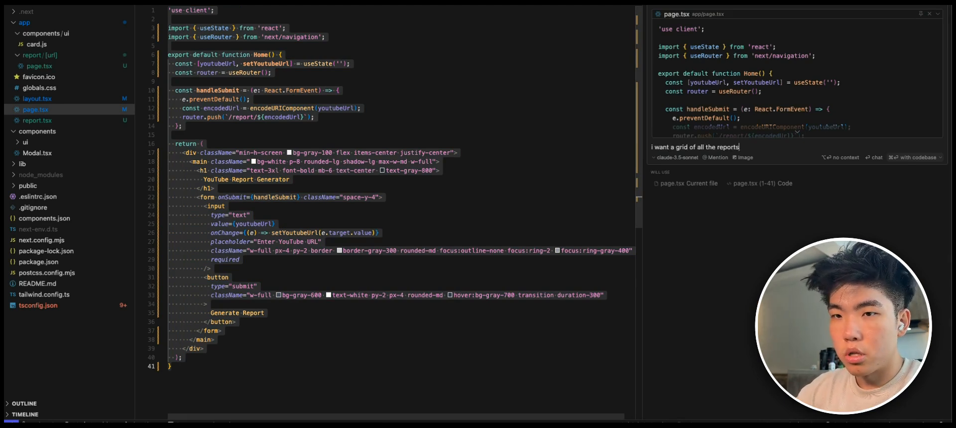
Send the request for a grid of reports generated for other people under the input
{"action": "type", "text": "that have been r"}
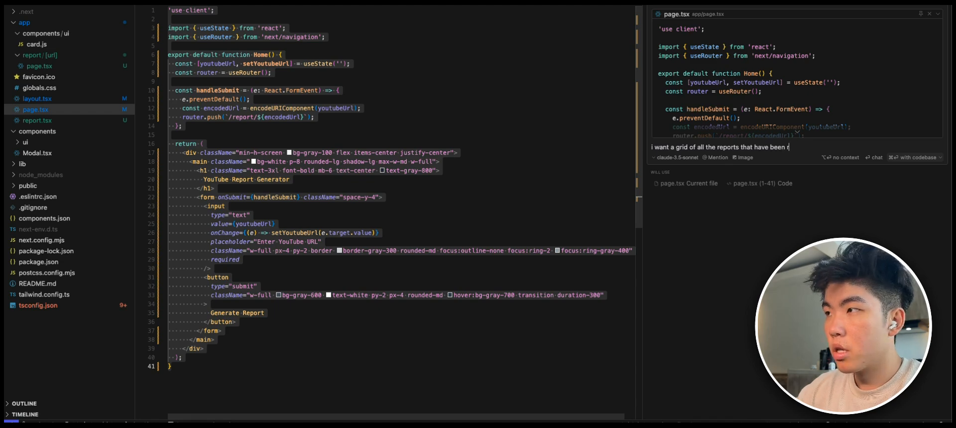
{"action": "type", "text": "generated for other popel underneath hthe input so that people can see ot"}
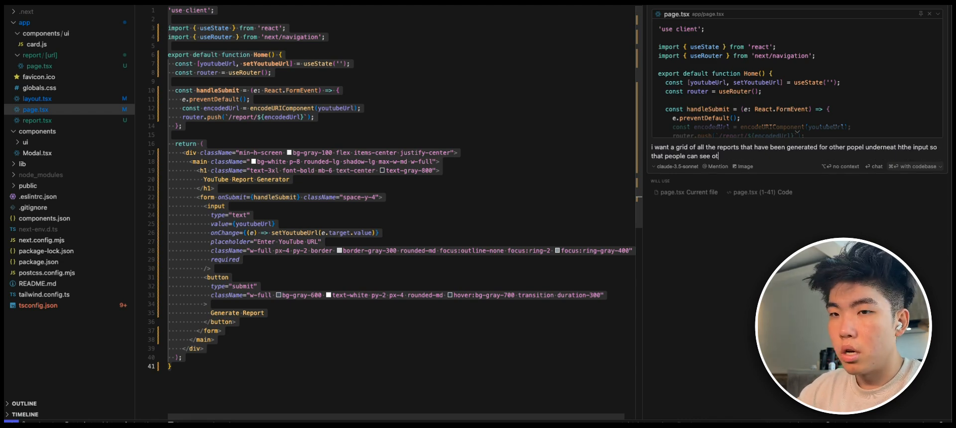
{"action": "key", "text": "Return"}
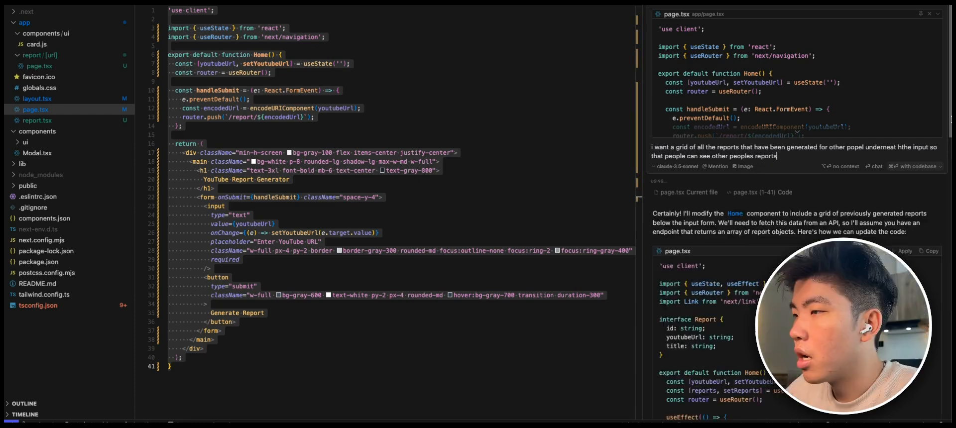
{"action": "scroll", "scroll_direction": "down", "scroll_amount": 3}
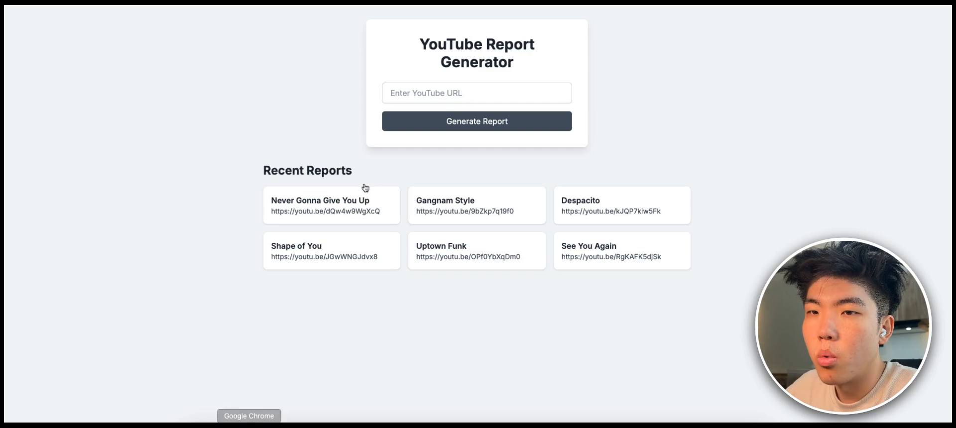
{"action": "mouse_move", "coordinate": [328, 195]}
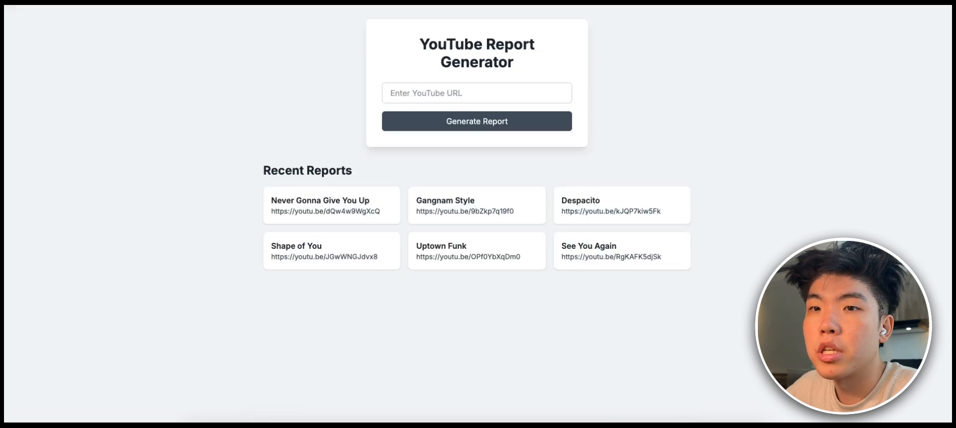
{"action": "mouse_move", "coordinate": [532, 146]}
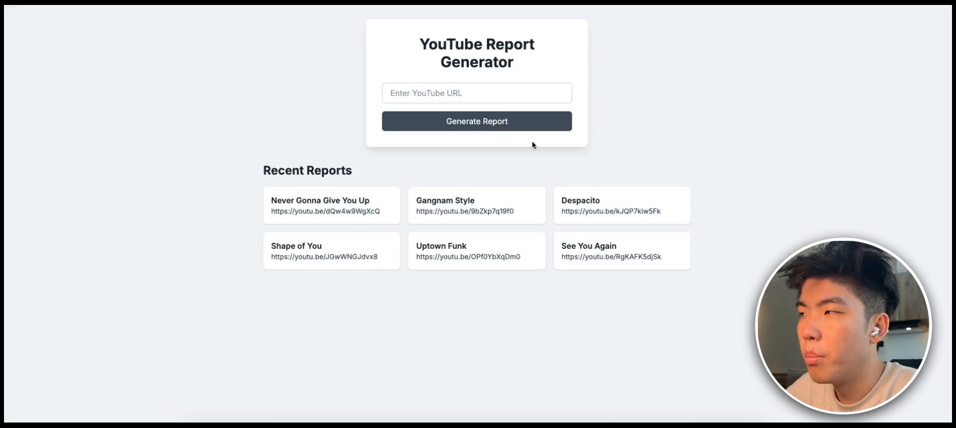
{"action": "mouse_move", "coordinate": [205, 138]}
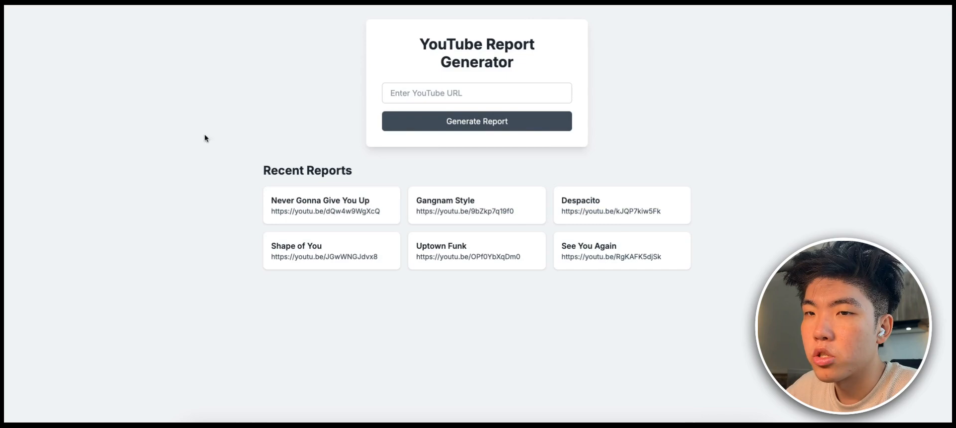
{"action": "mouse_move", "coordinate": [374, 112]}
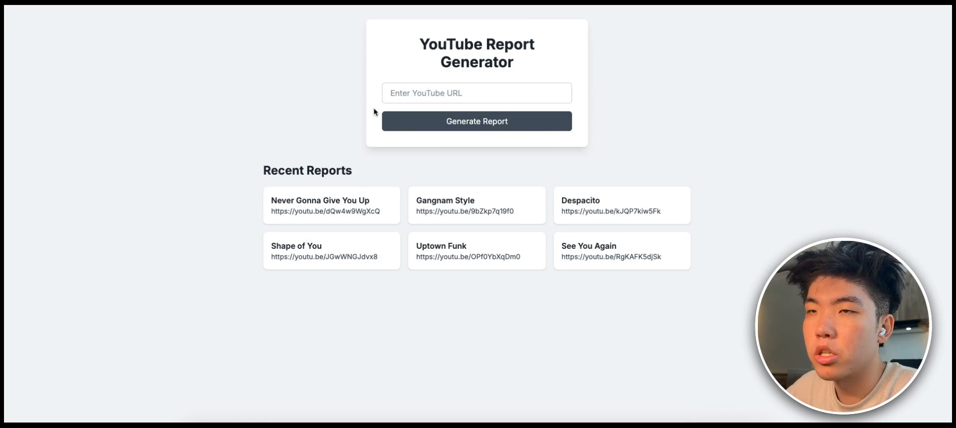
Open the Never Gonna Give You Up card from the Recent Reports grid
{"action": "left_click", "coordinate": [319, 205]}
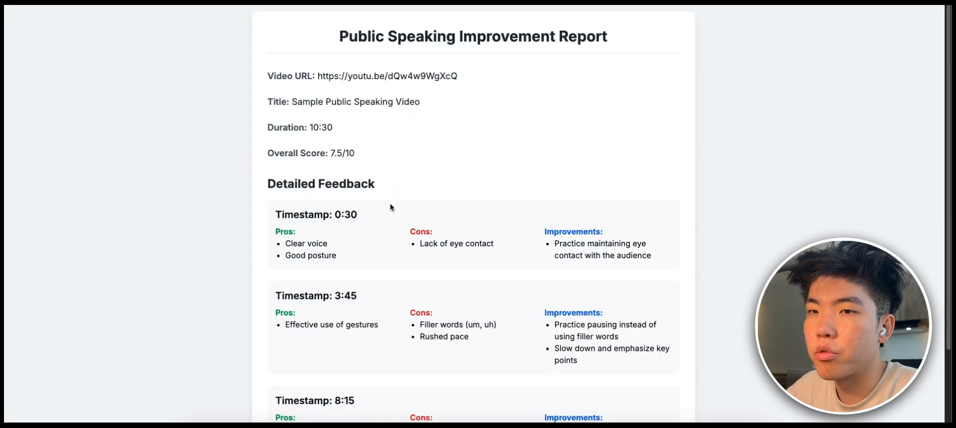